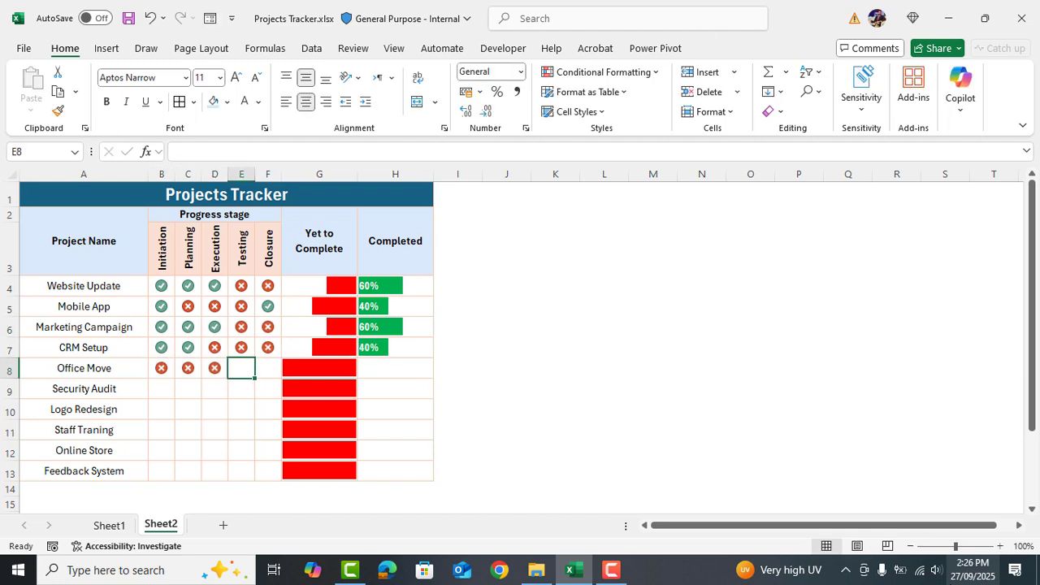
- Start typing the Projects Tracker title in cell A1 of Sheet2
type("Pro")
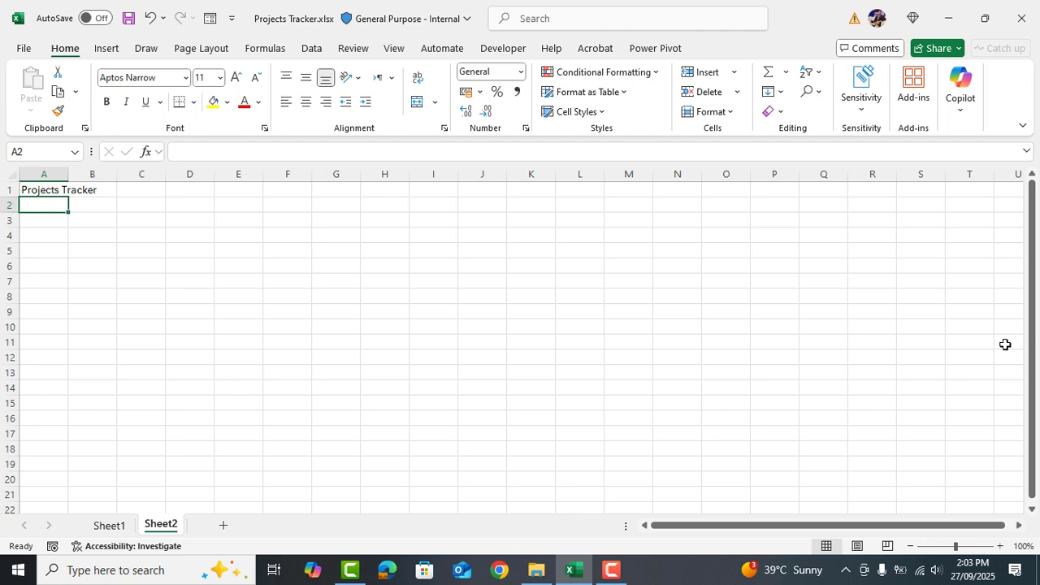
- Finish the title and enter the Project Name, Progress stage and Yet to Complete headings
type("Projects Tracker")
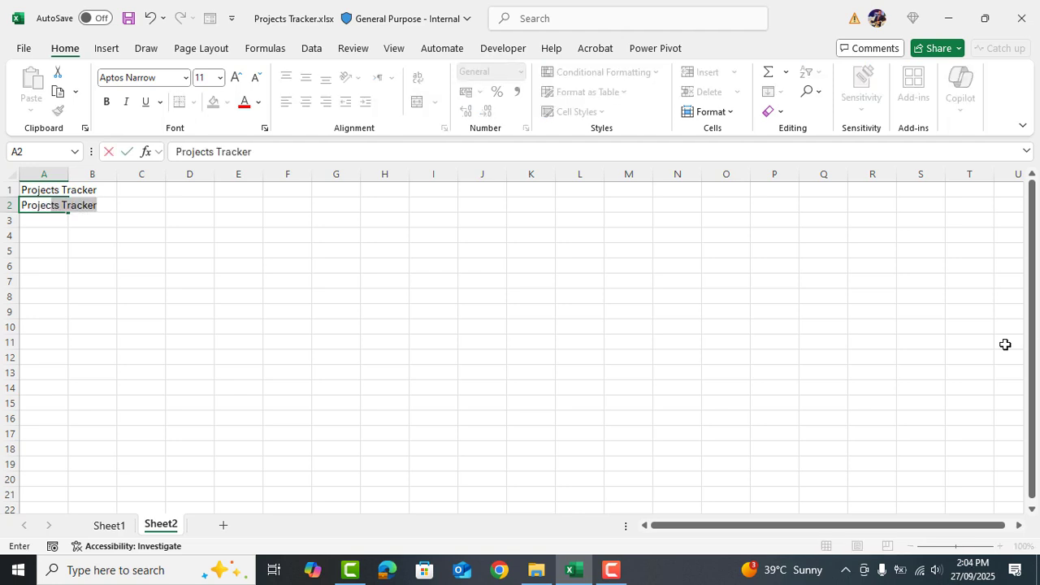
type("Project Name")
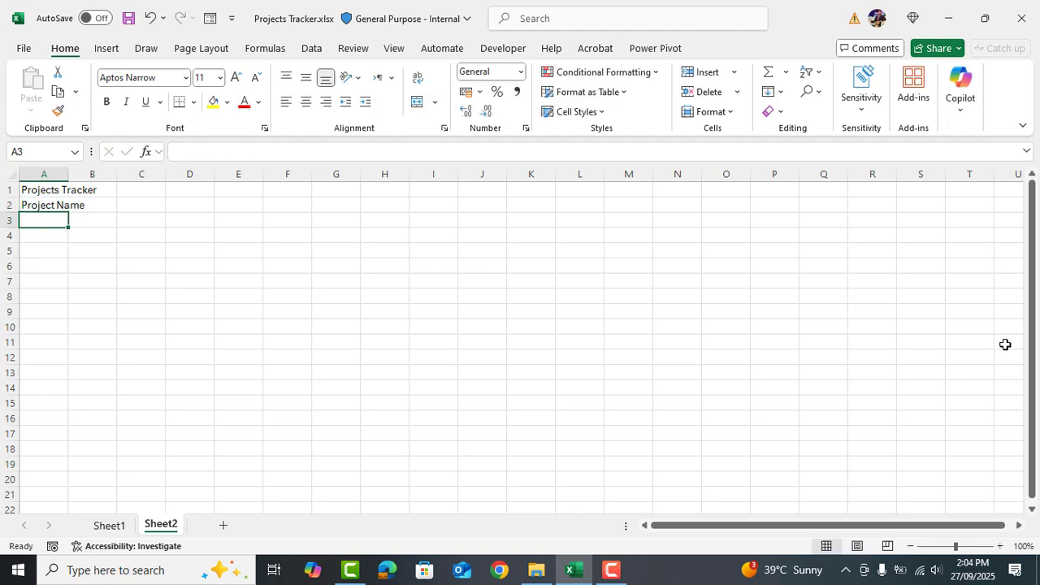
type("Progress stage")
left_click(288, 219)
type("Closure")
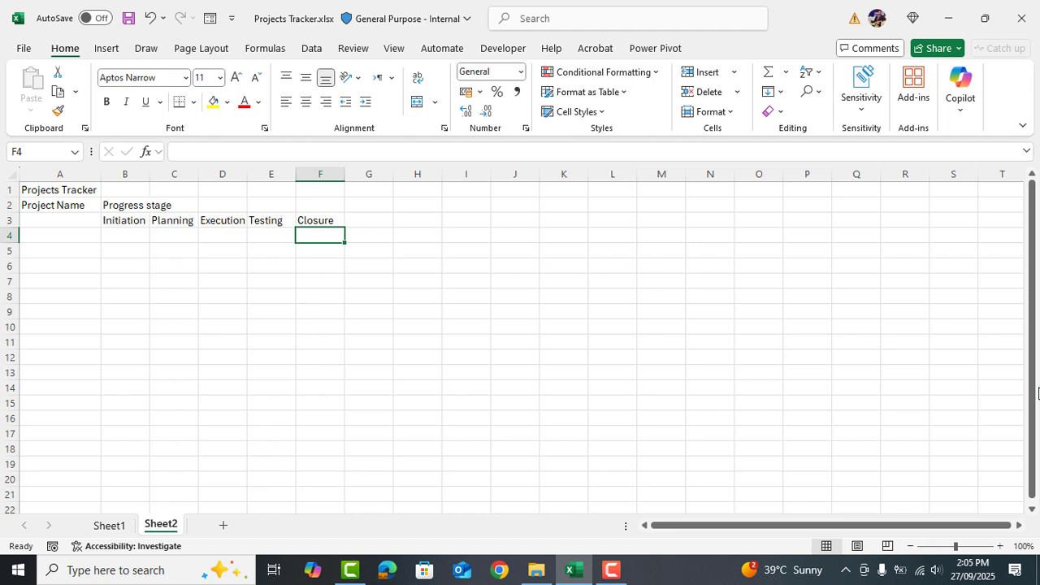
left_click(368, 205)
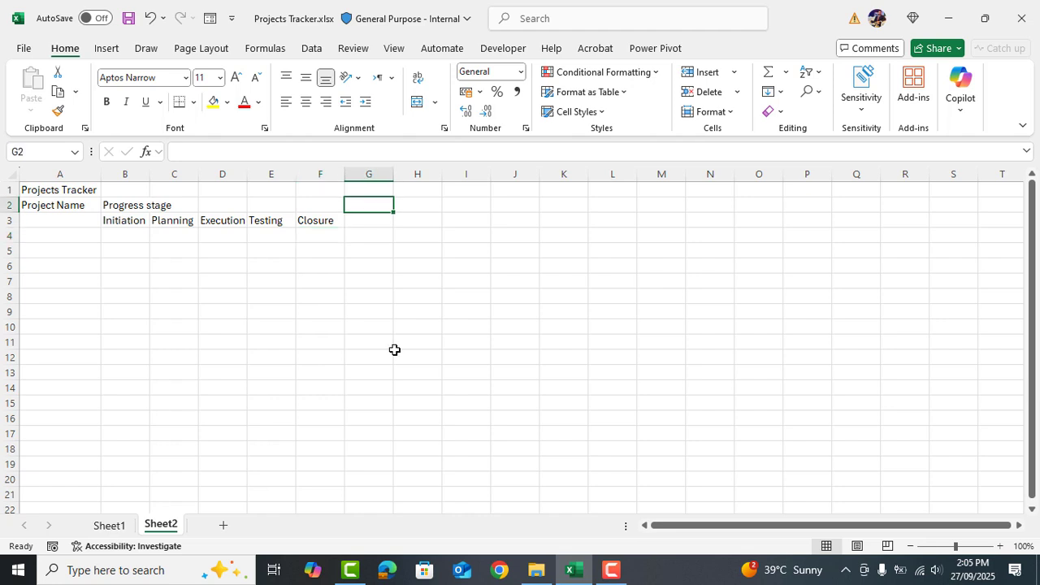
type("Yet to Complete")
left_click(418, 205)
type("Completed")
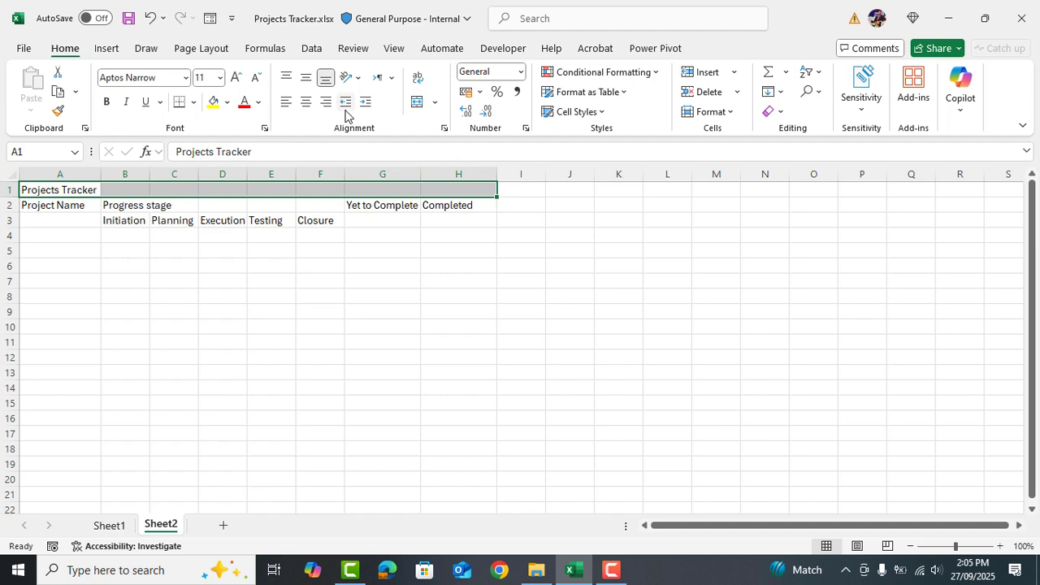
- Merge and centre the title over A1:H1 and merge Project Name over A2:A3
left_click(416, 100)
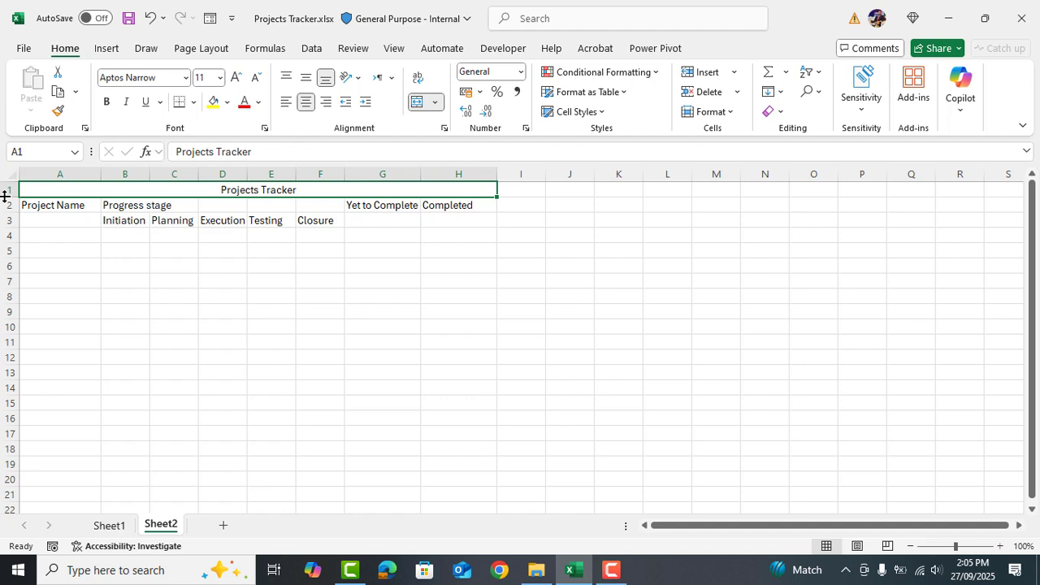
left_click_drag(8, 198, 8, 211)
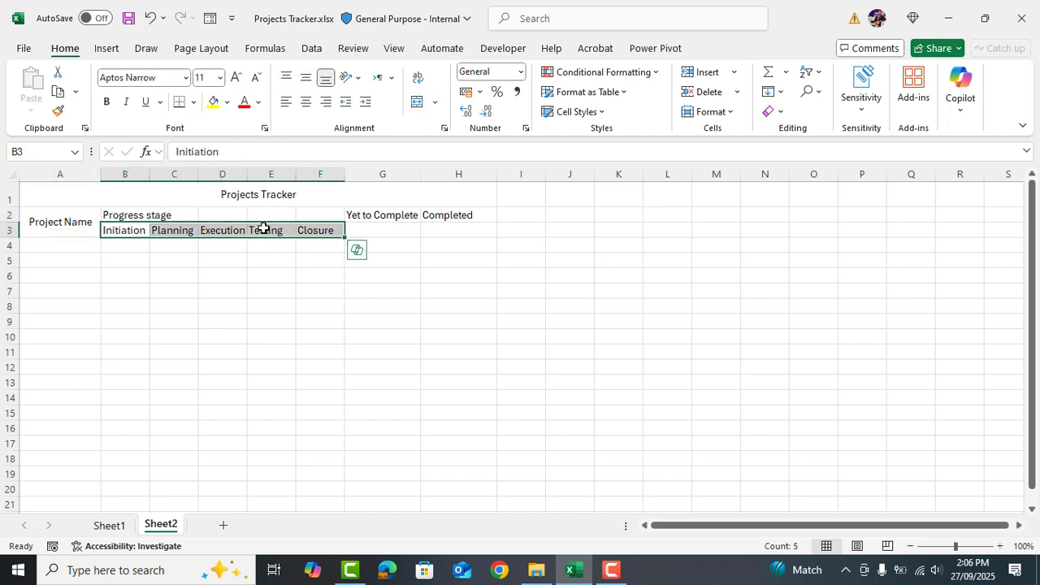
- Rotate the stage names upwards, merge Progress stage over them and middle-align the headings
left_click(352, 78)
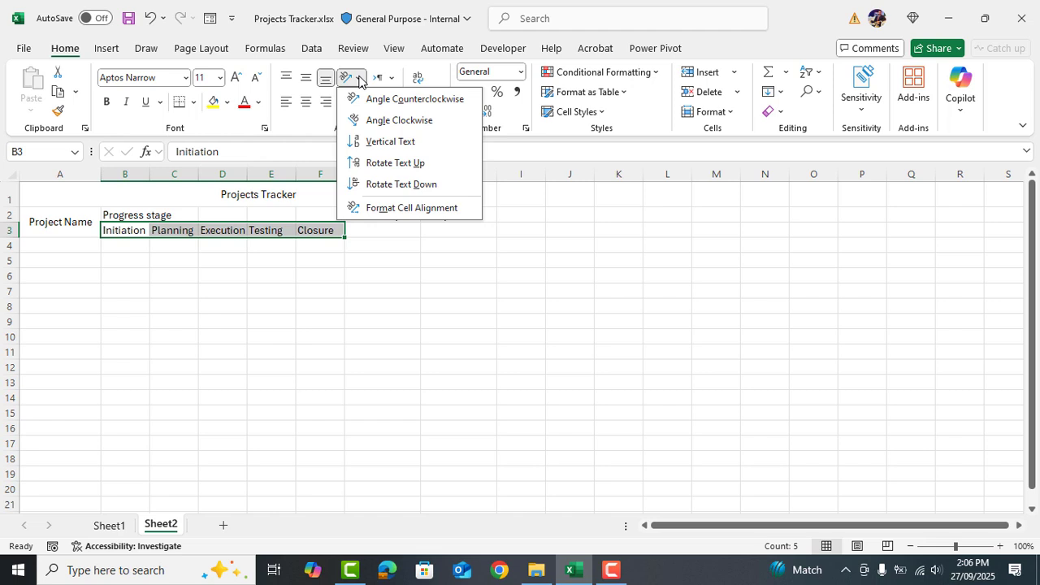
left_click(395, 162)
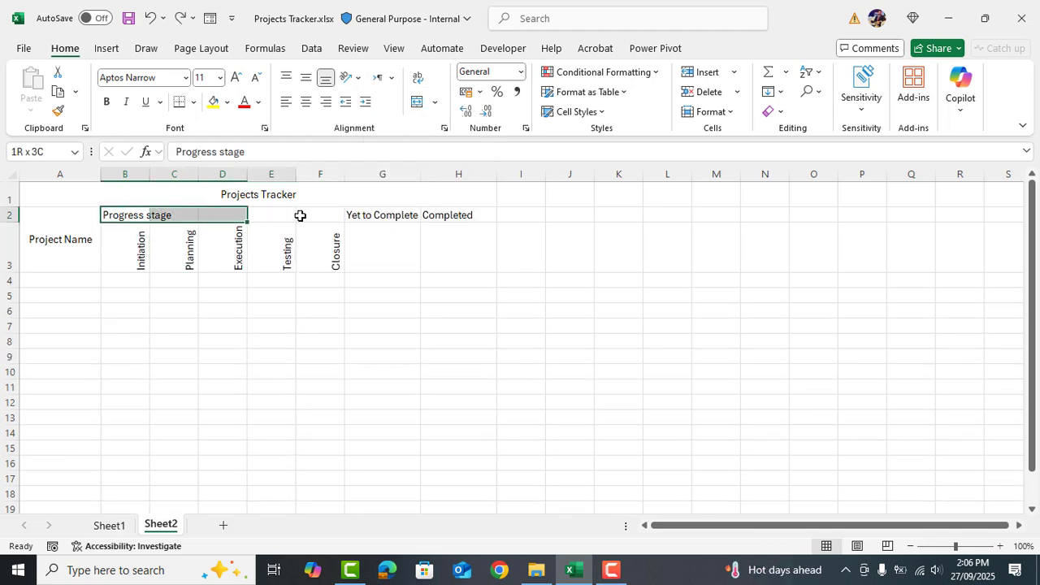
left_click(434, 101)
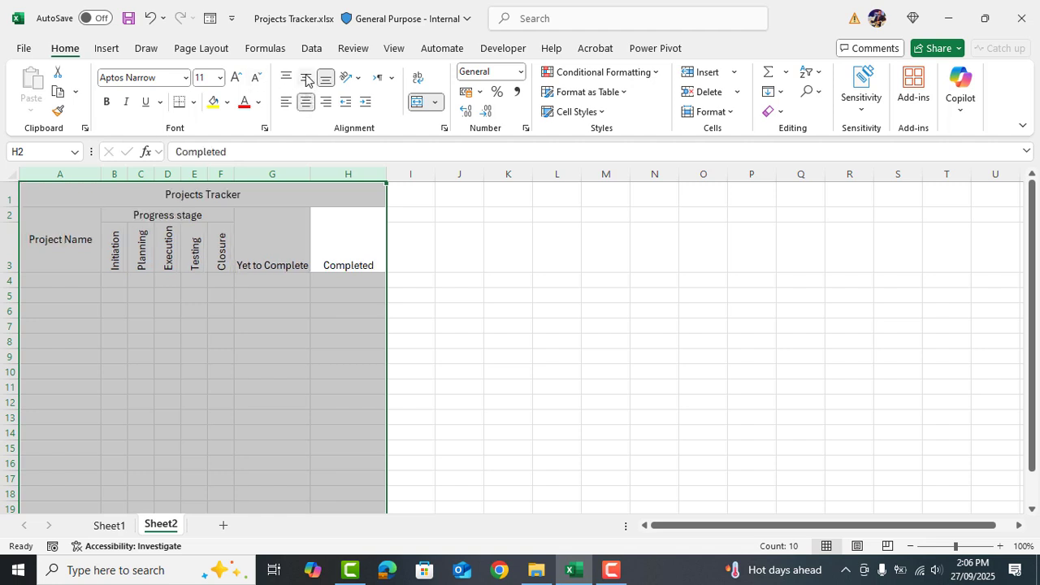
left_click(306, 78)
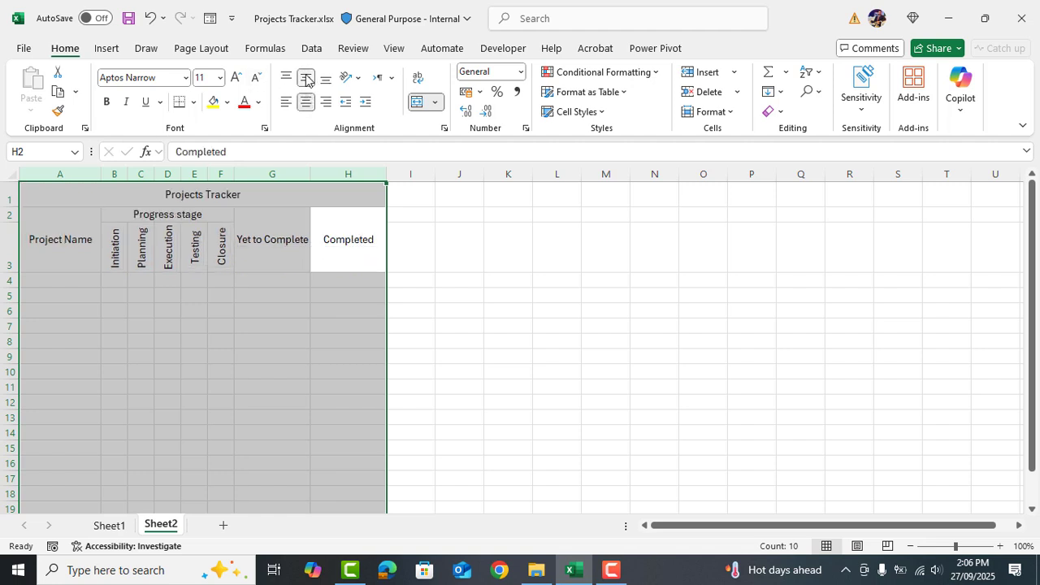
- Fill the title dark teal with larger bold text and colour the heading band and stage cells
left_click(227, 101)
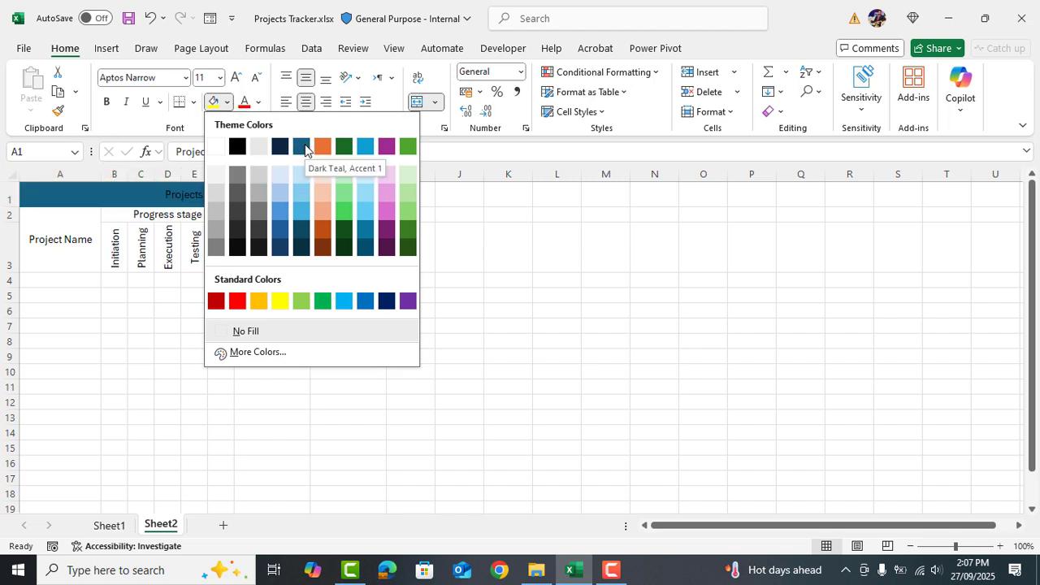
left_click(260, 101)
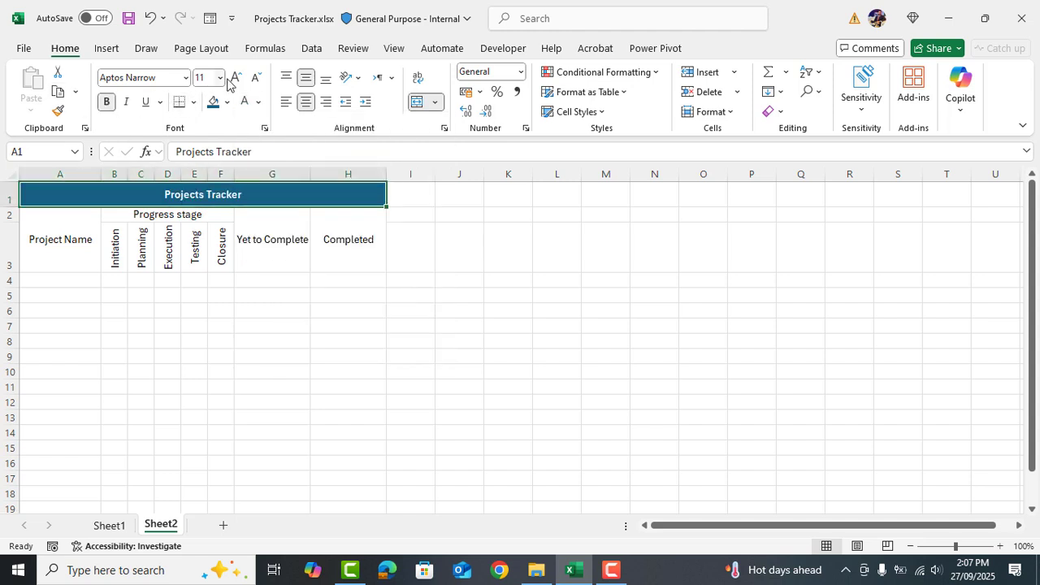
left_click(236, 78)
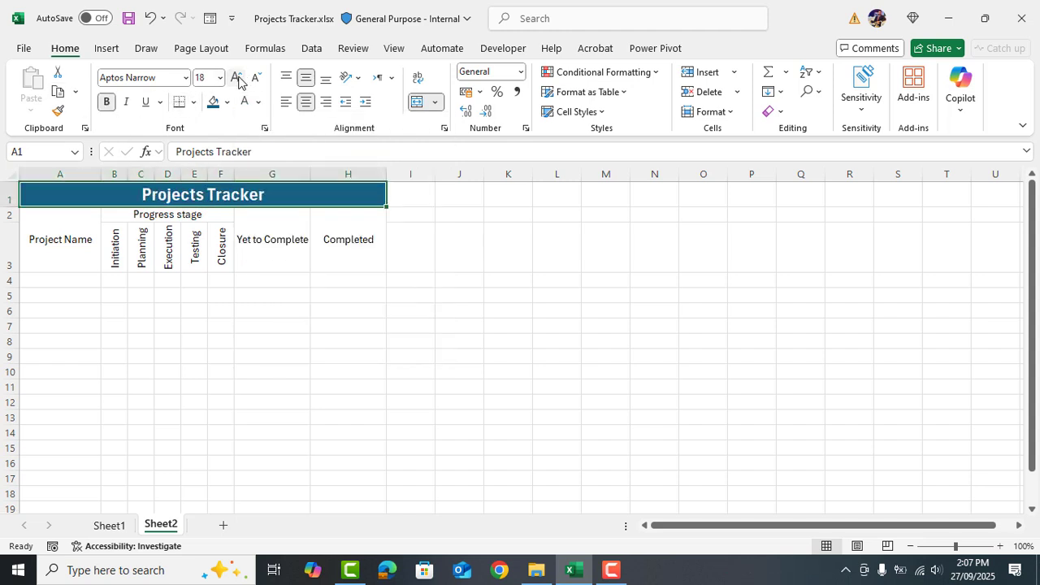
left_click(59, 239)
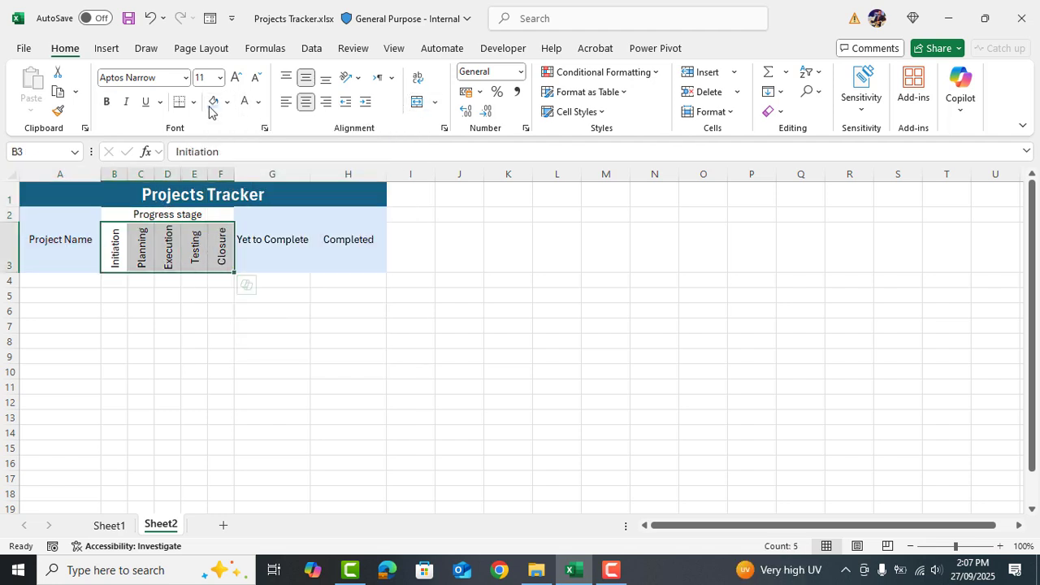
left_click(195, 101)
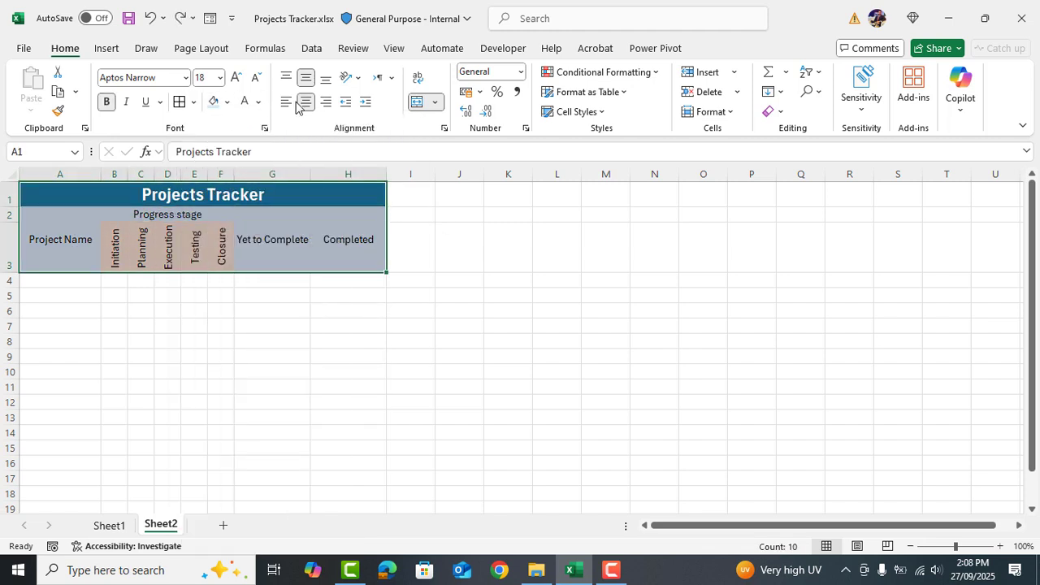
left_click(58, 280)
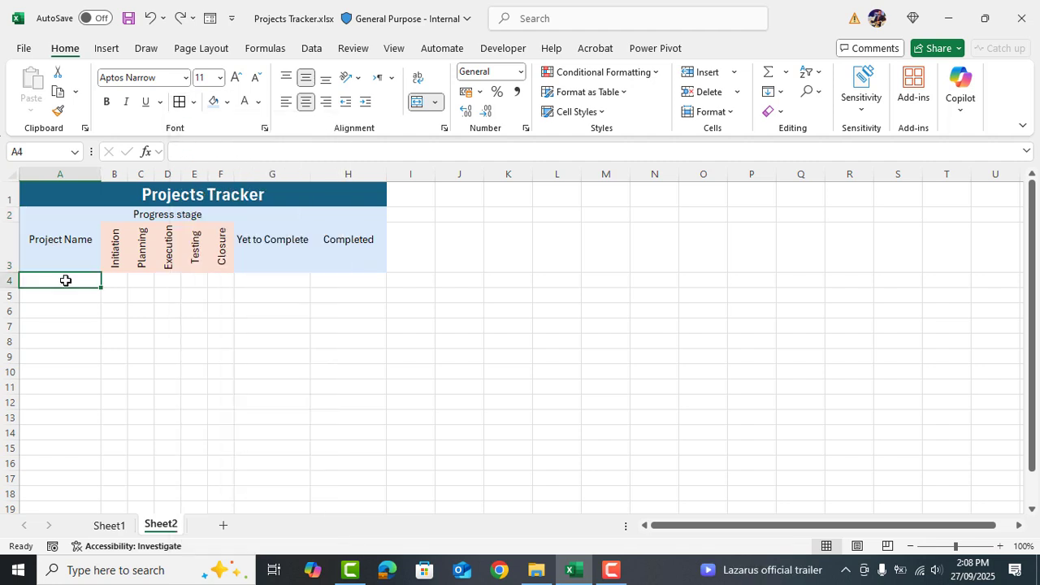
- Type Marketing Campaign among the project names under Project Name
type("Marketing Campaign")
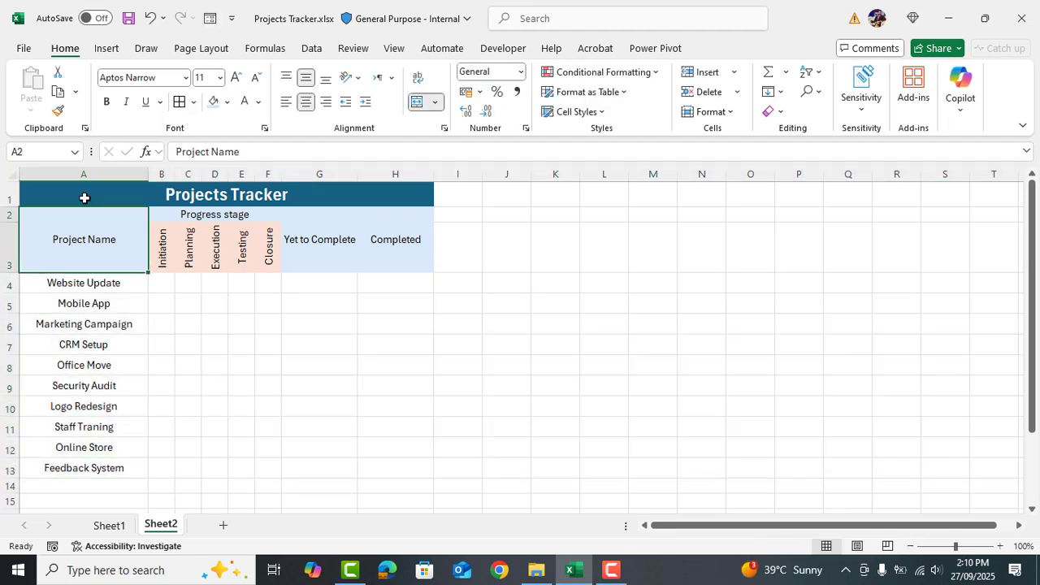
- Untick Gridlines on the View ribbon and return to Home
left_click(393, 49)
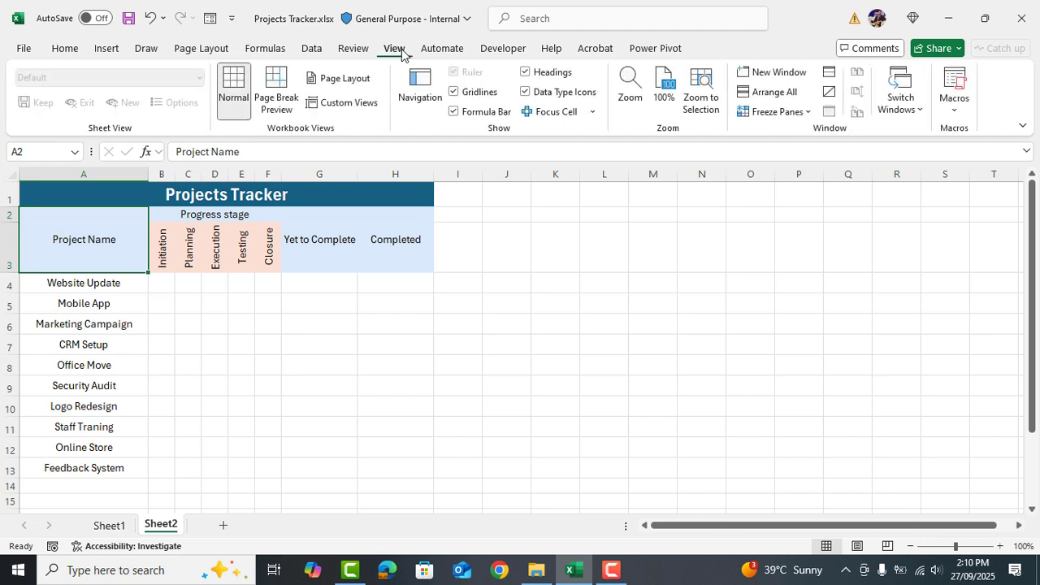
left_click(455, 91)
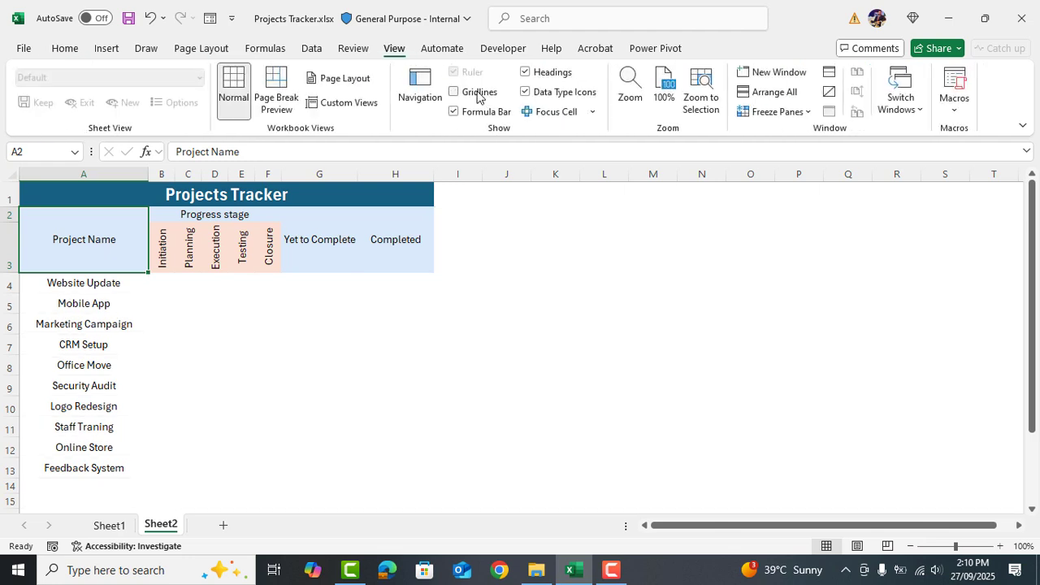
left_click(453, 91)
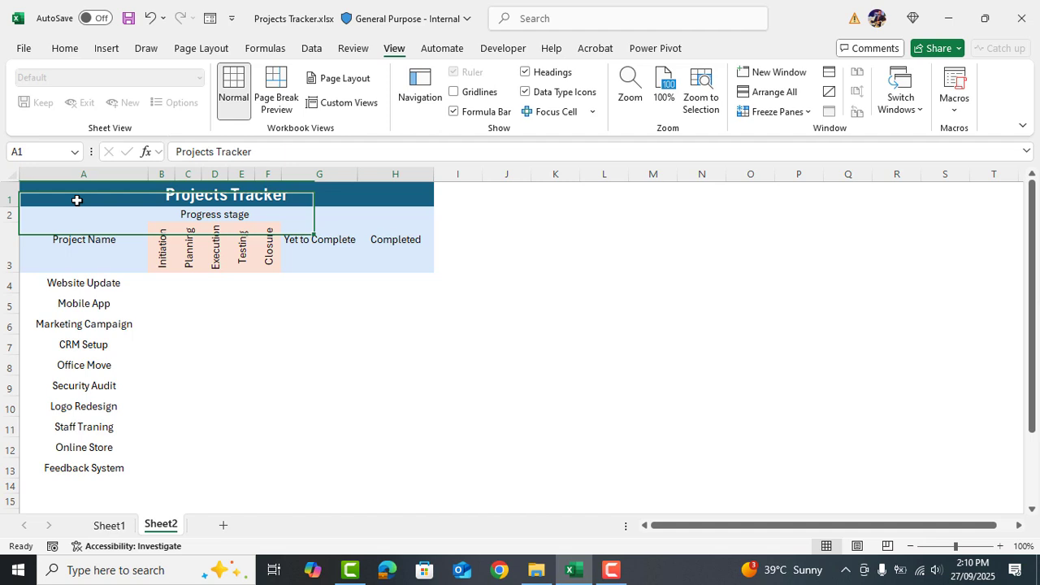
left_click(85, 239)
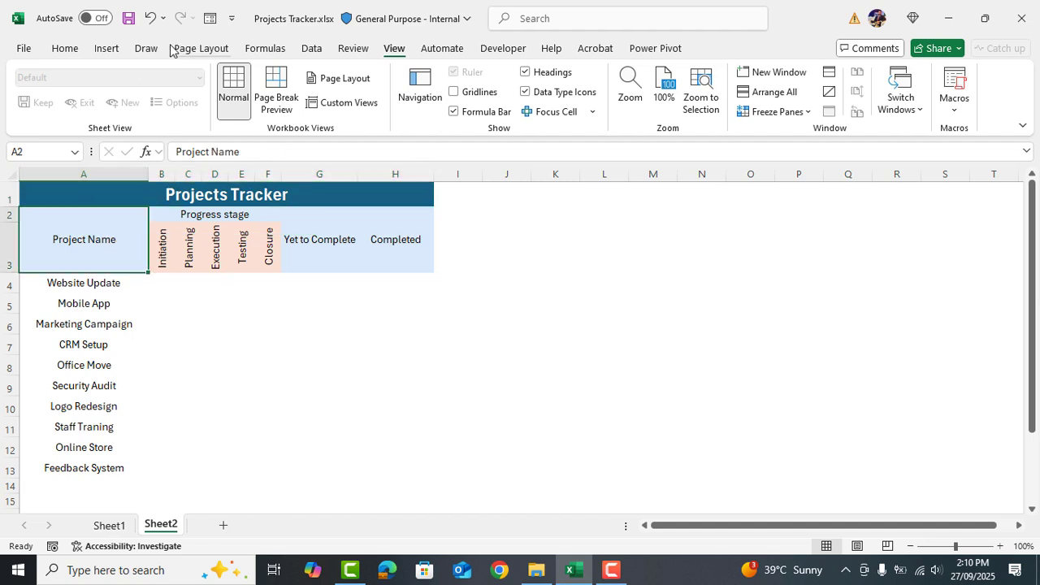
left_click(65, 48)
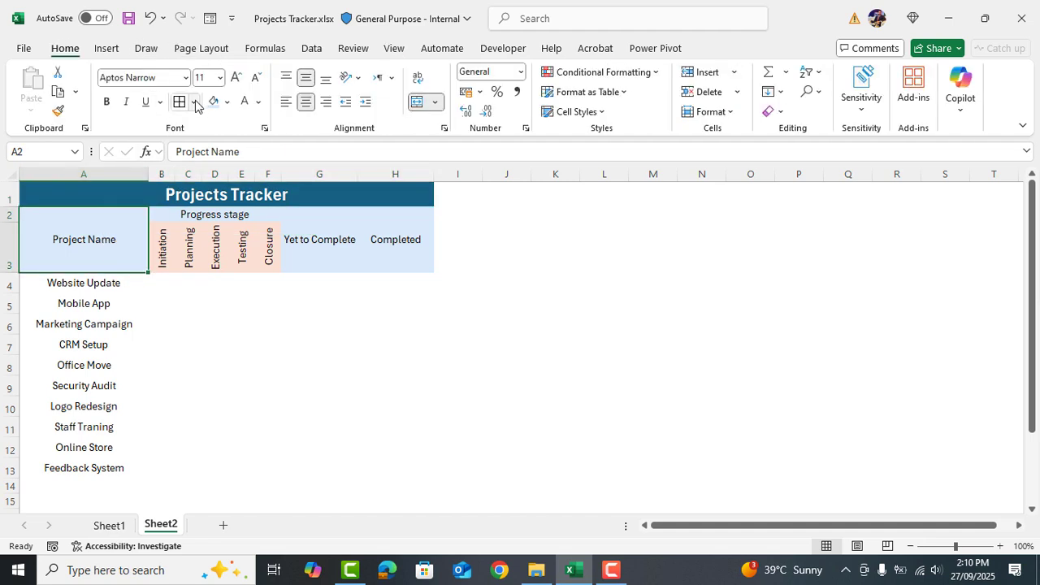
- Apply light orange All Borders to the A1:H13 table range
left_click(193, 101)
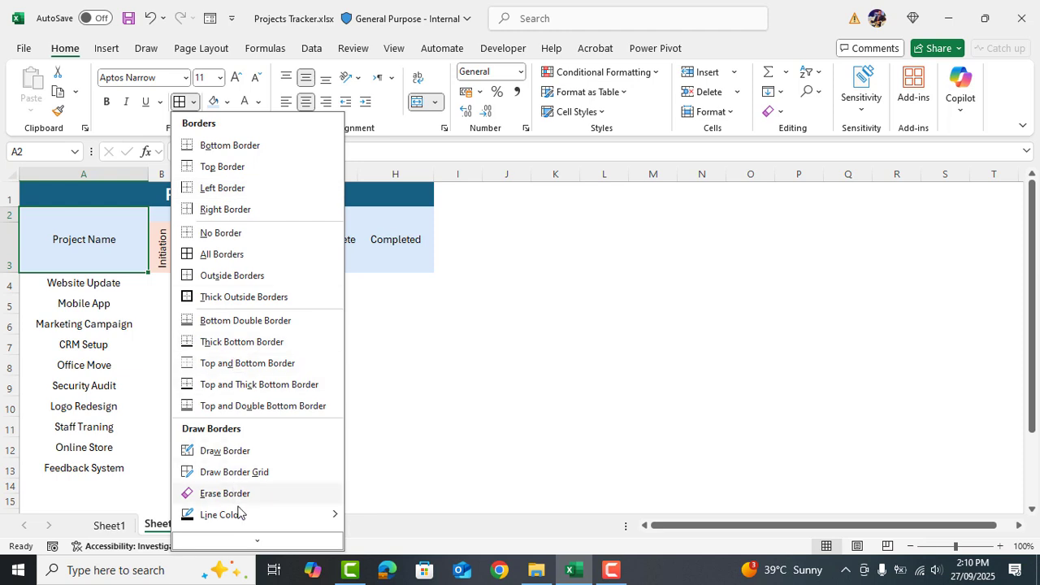
left_click(221, 514)
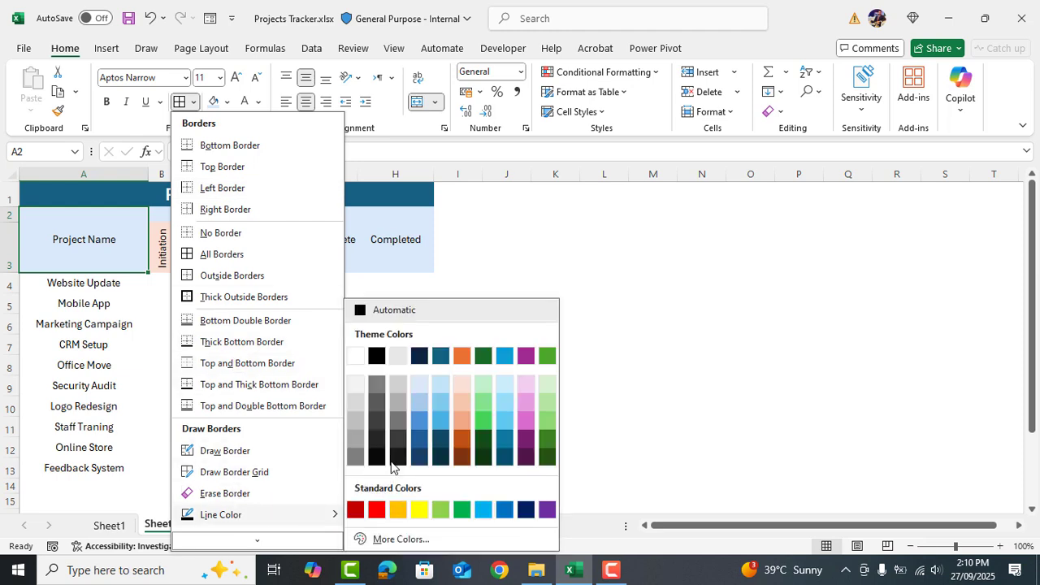
mouse_move(461, 407)
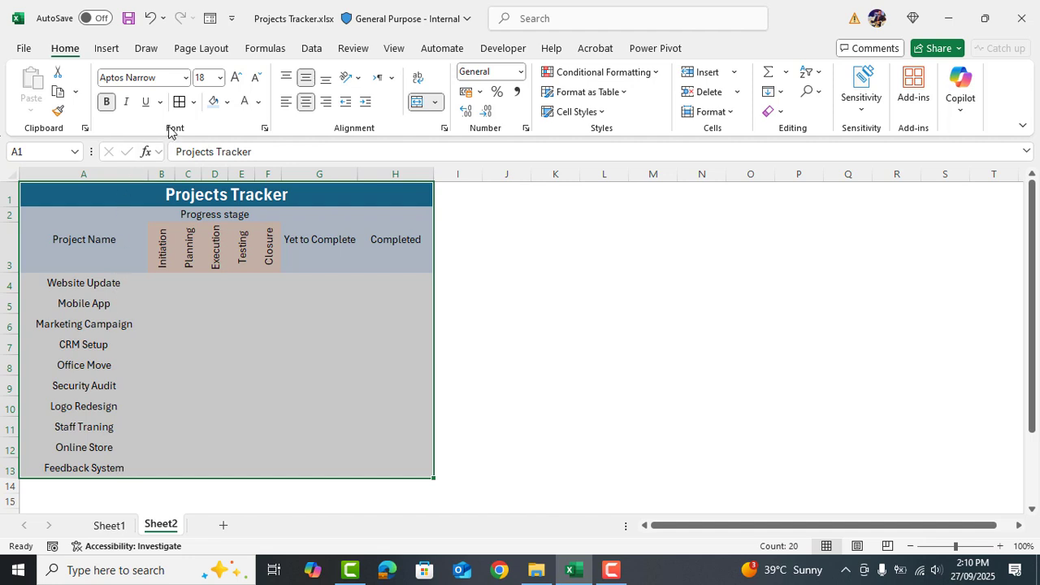
left_click(178, 101)
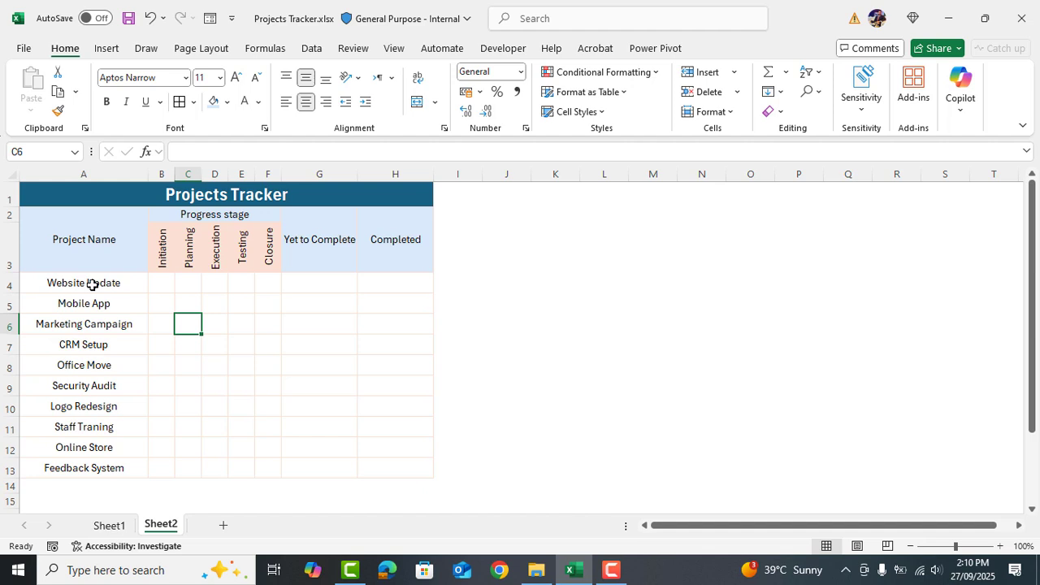
left_click(85, 282)
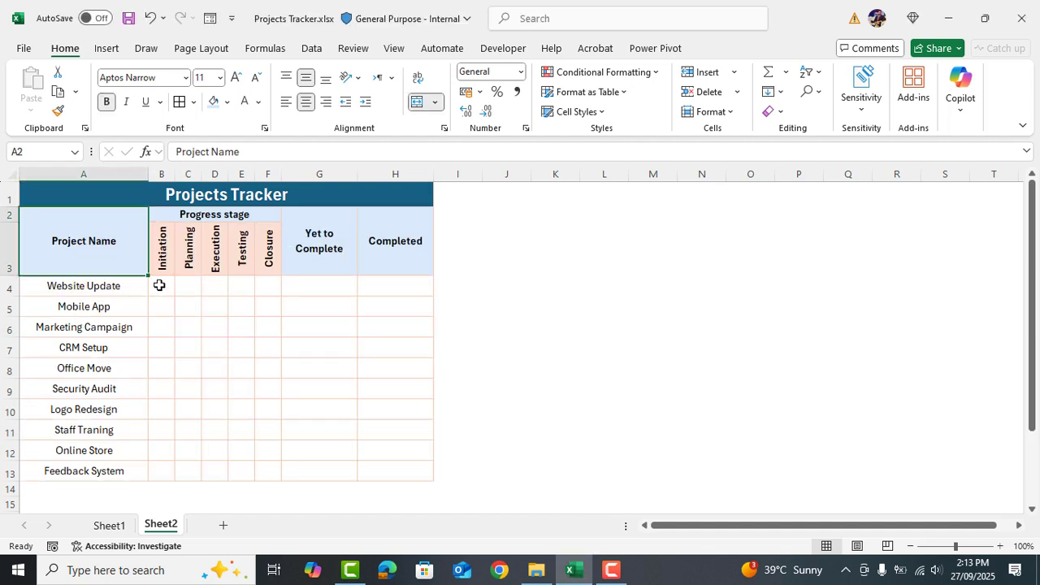
- Select stage cells B4:F13 and reach Conditional Formatting > Icon Sets > More Rules
left_click_drag(161, 286, 267, 472)
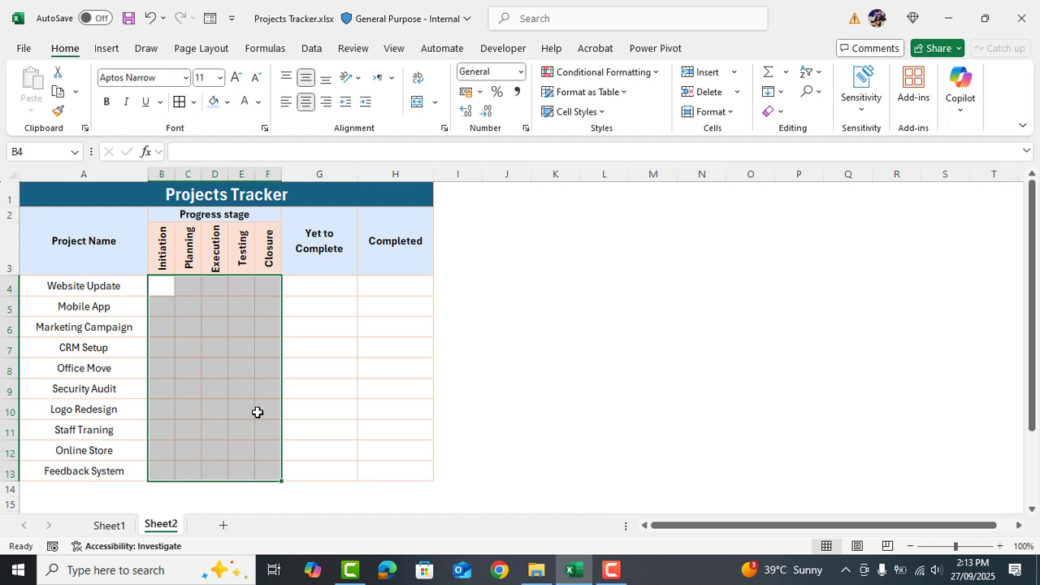
left_click(601, 71)
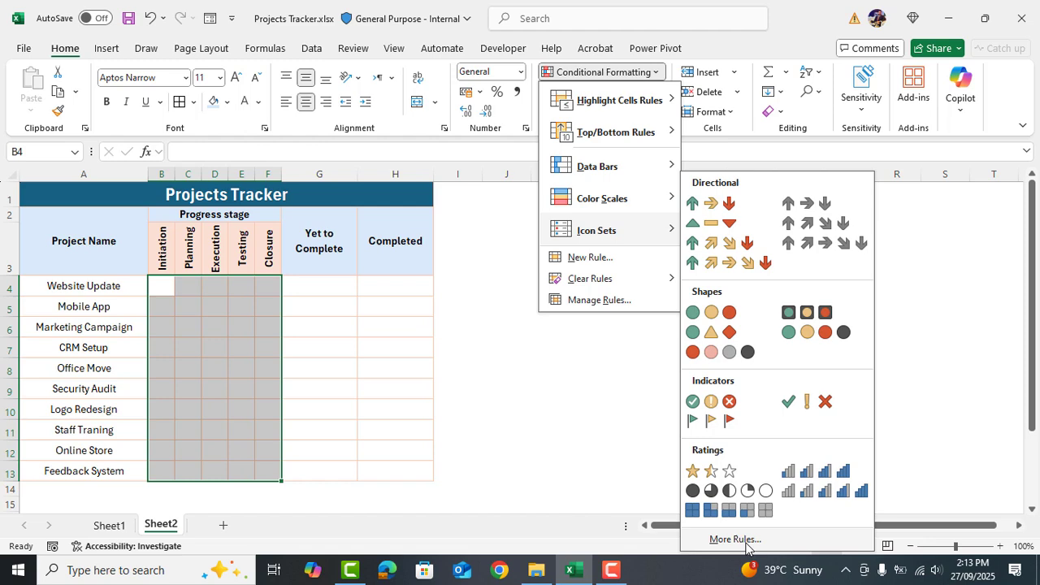
left_click(735, 540)
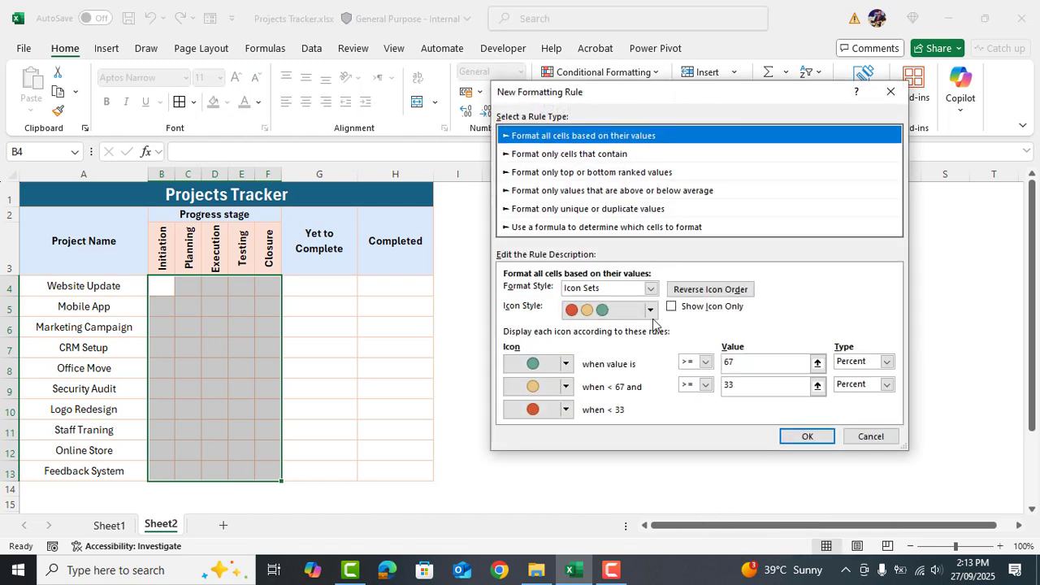
- Choose the tick/cross icon set, show icons only with green tick for 1 and red cross for 0, and confirm
left_click(650, 310)
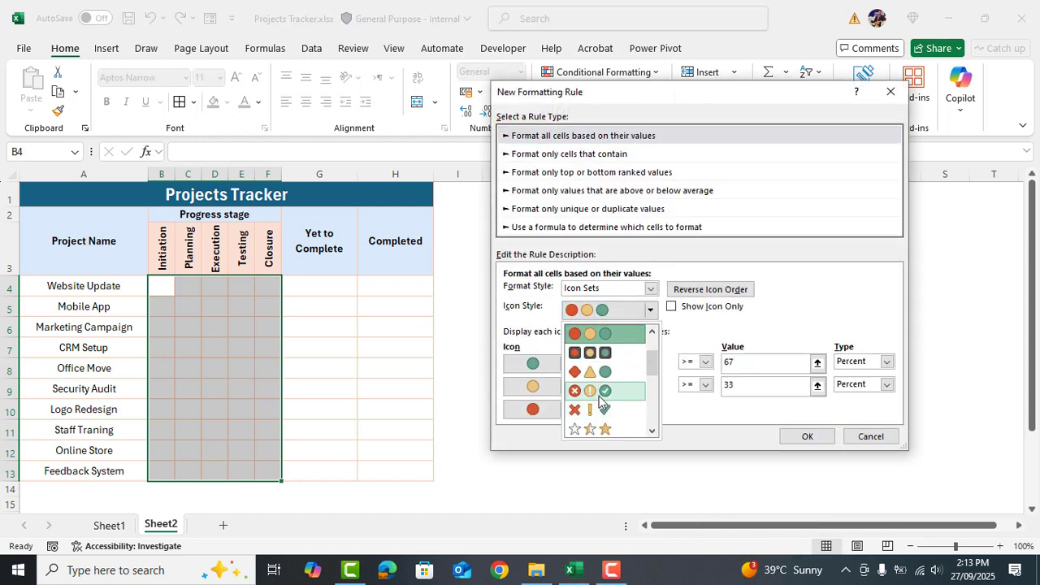
left_click(604, 390)
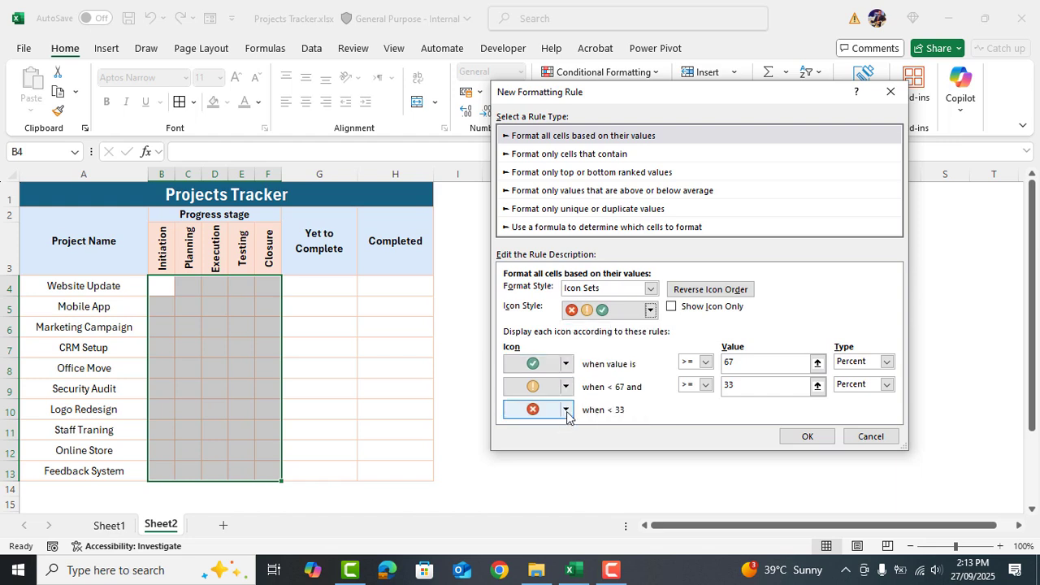
left_click(565, 410)
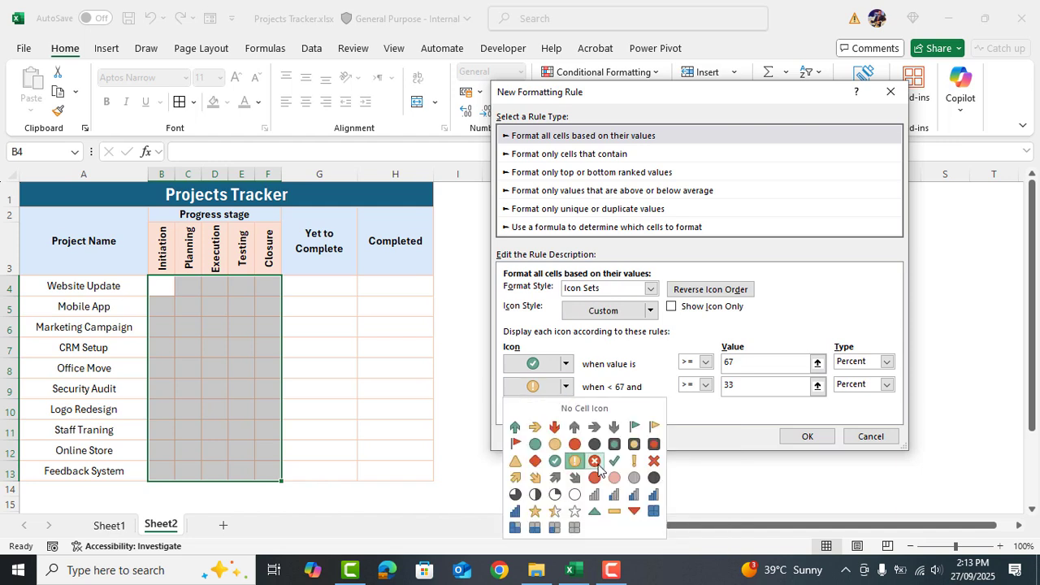
left_click(595, 462)
type("0")
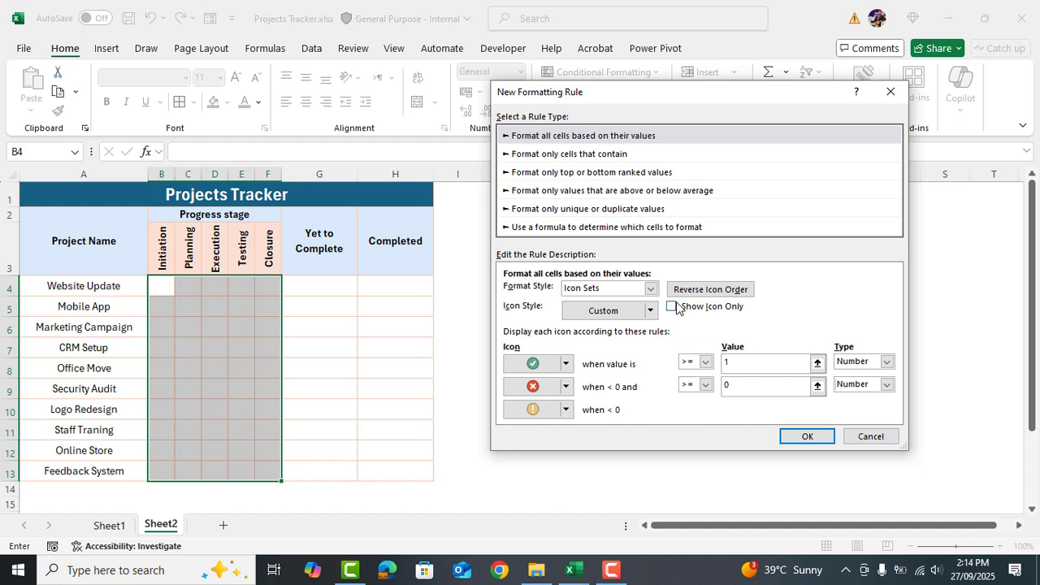
left_click(671, 305)
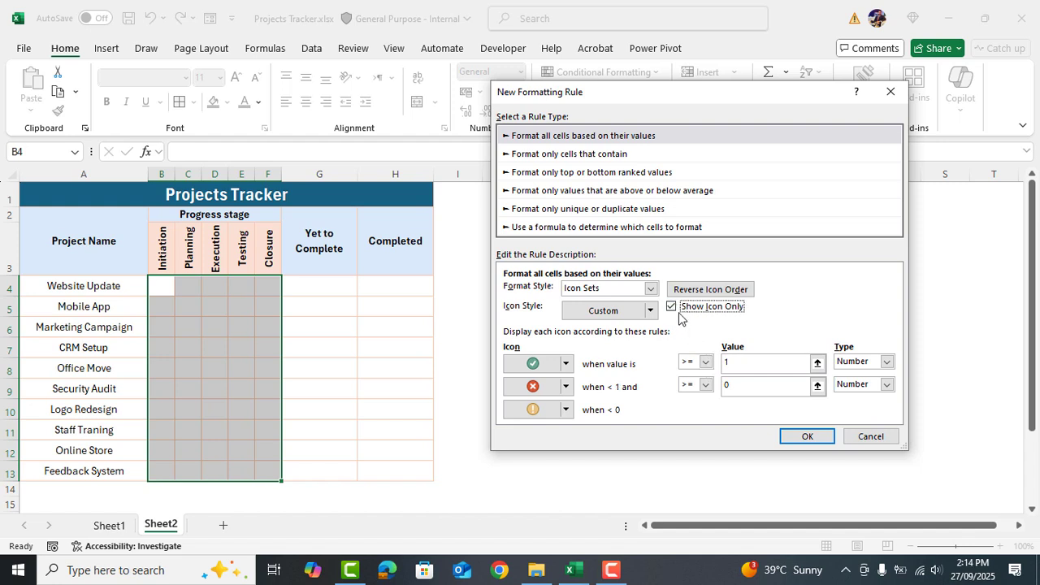
left_click(806, 436)
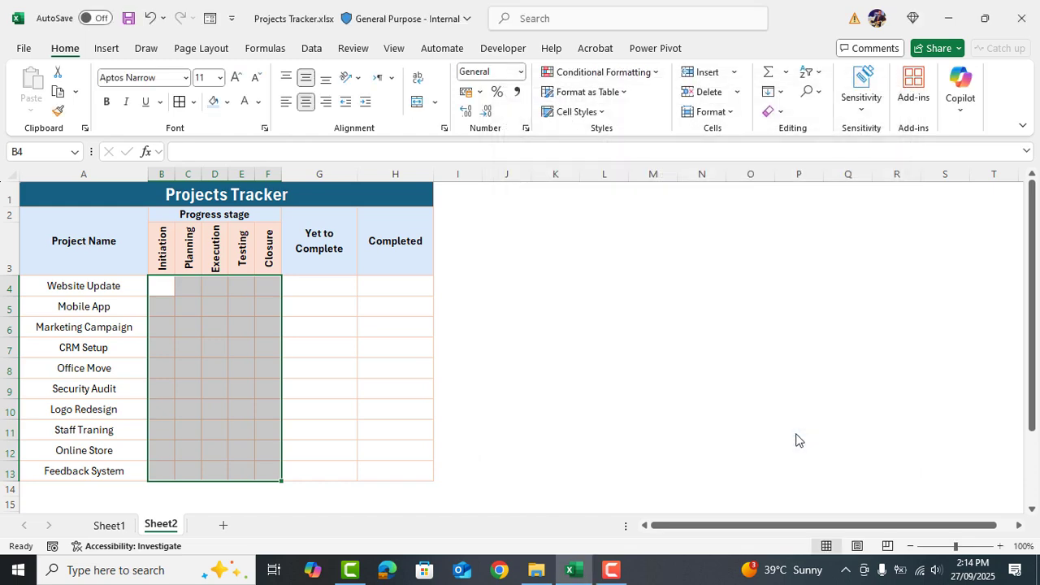
- Enter 1 for Website Update's Initiation and Testing and 0 for Planning, Execution and Closure
left_click(161, 286)
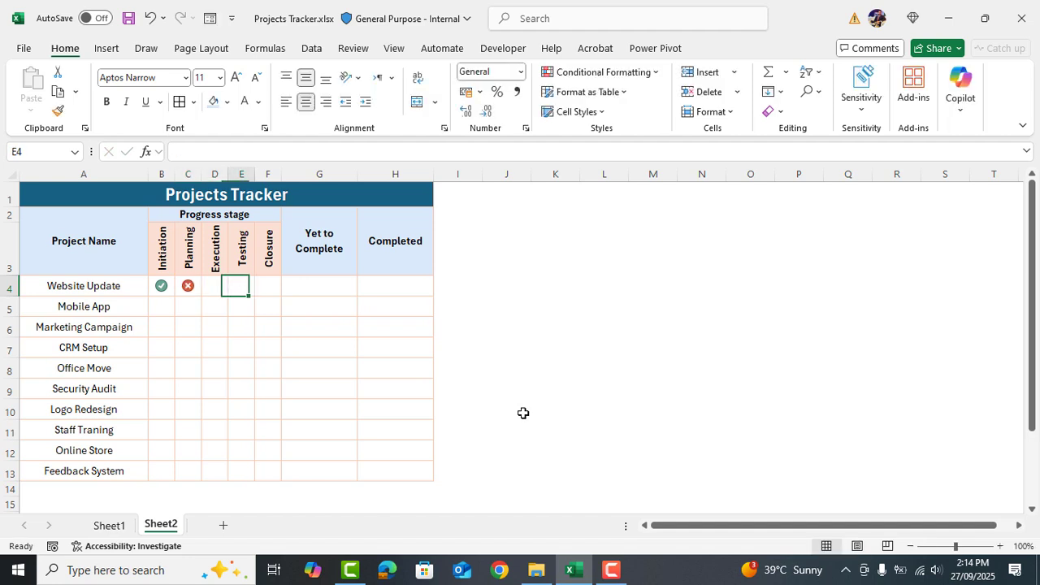
left_click(215, 286)
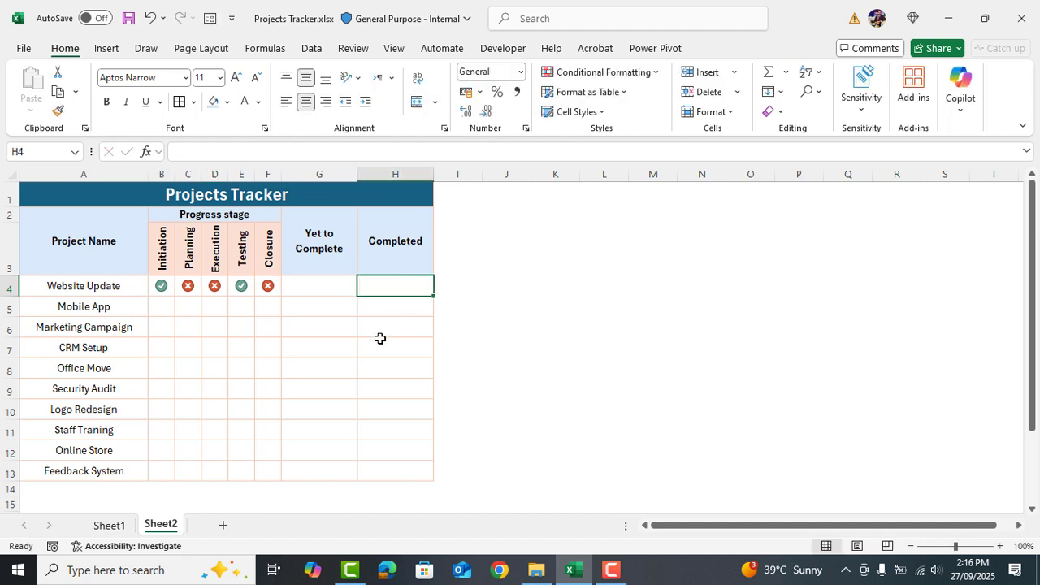
- Compute Website Update's Completed as =COUNTIF(B4:F4,1)/5 shown as a percentage (40%)
type("=coun")
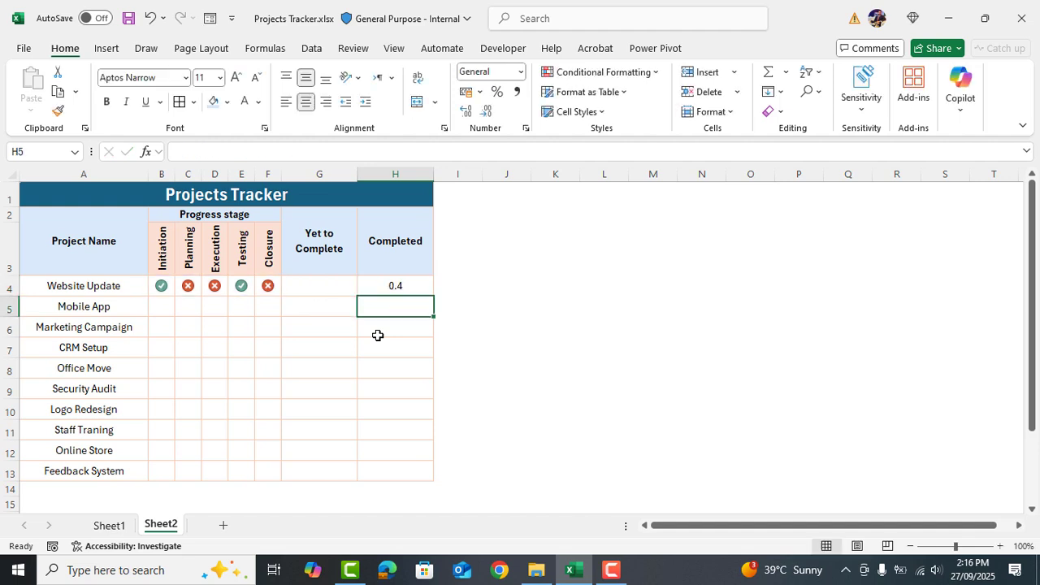
left_click(395, 286)
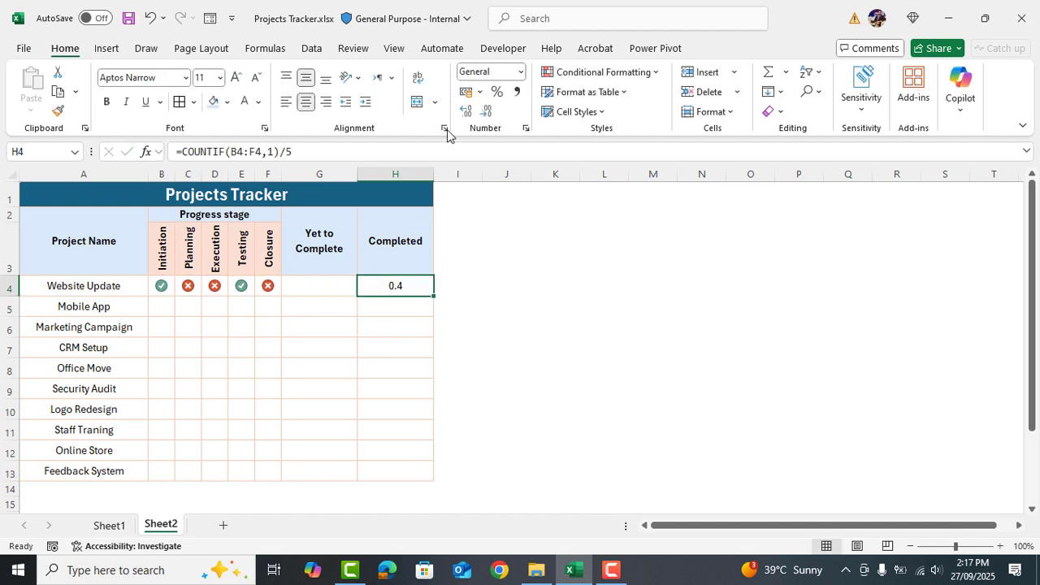
left_click(497, 91)
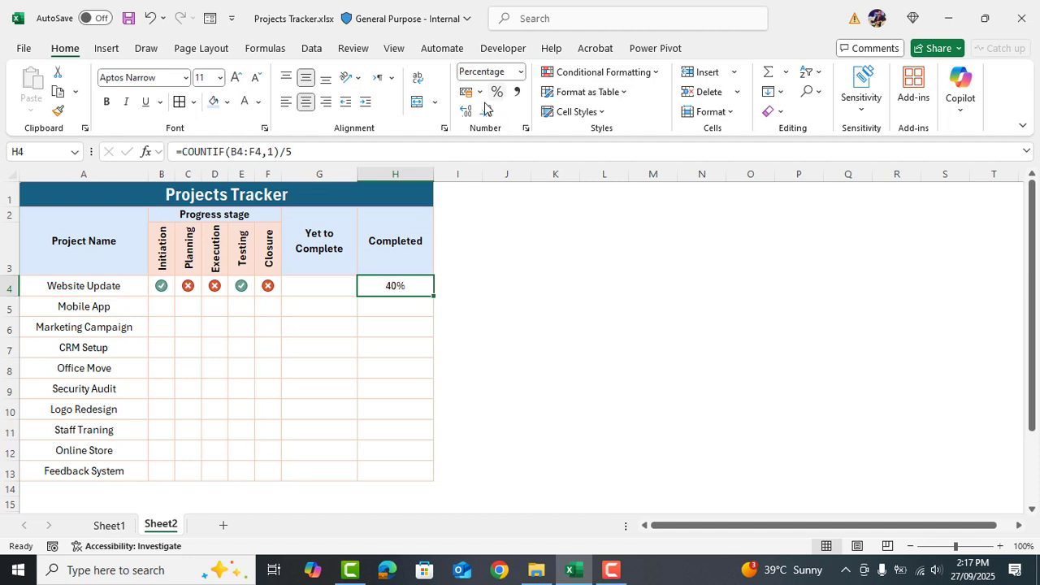
mouse_move(325, 291)
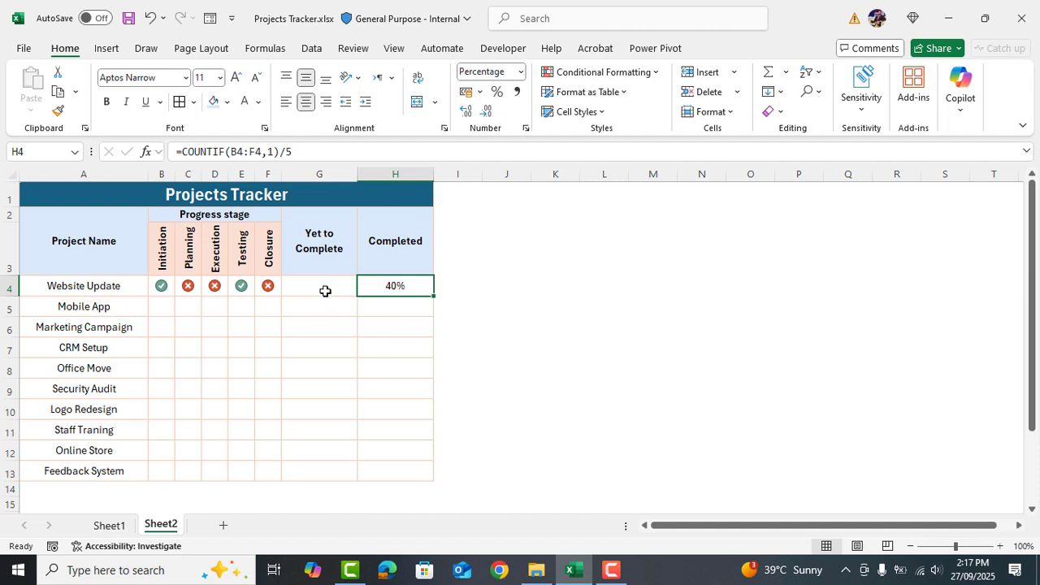
- Set Yet to Complete in G4 to =1-H4 and fill it down through G13
left_click(318, 286)
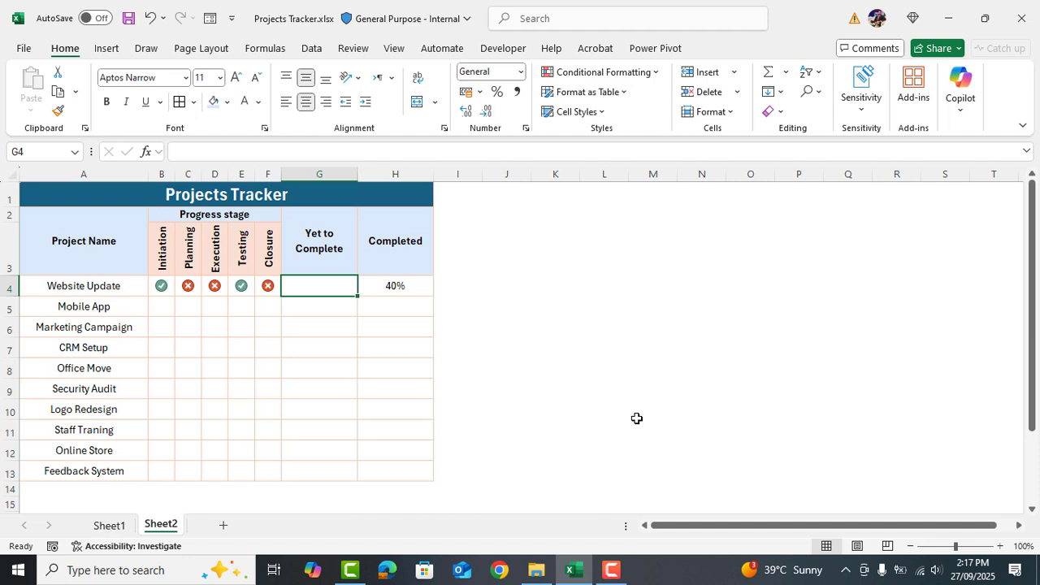
type("=1")
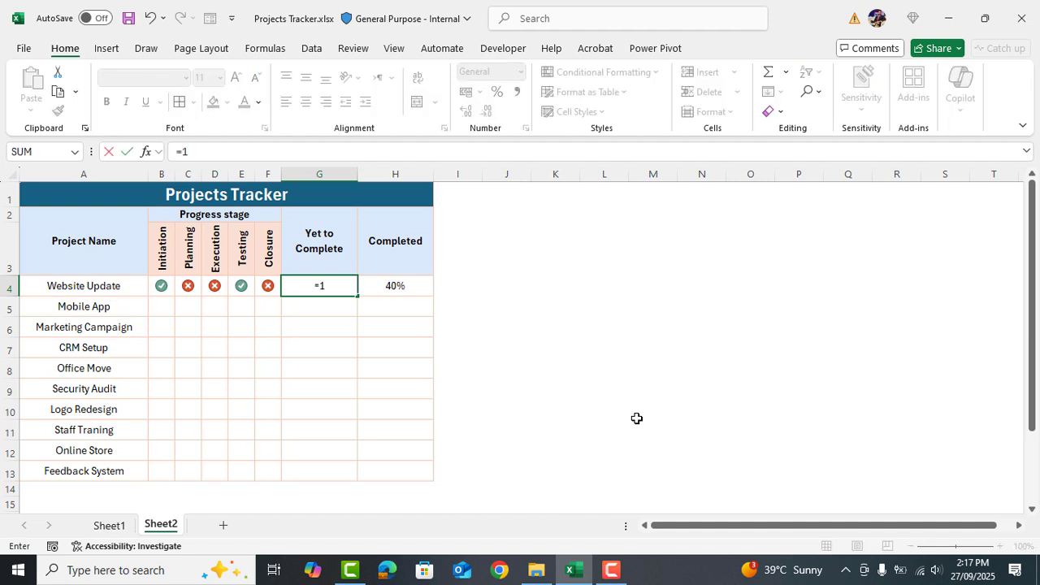
left_click(395, 286)
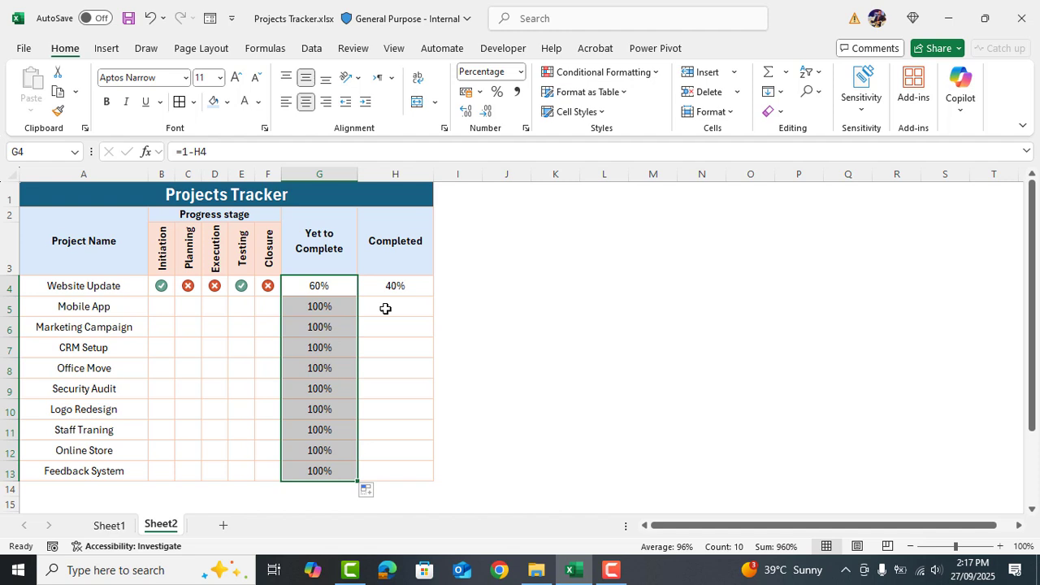
left_click(395, 286)
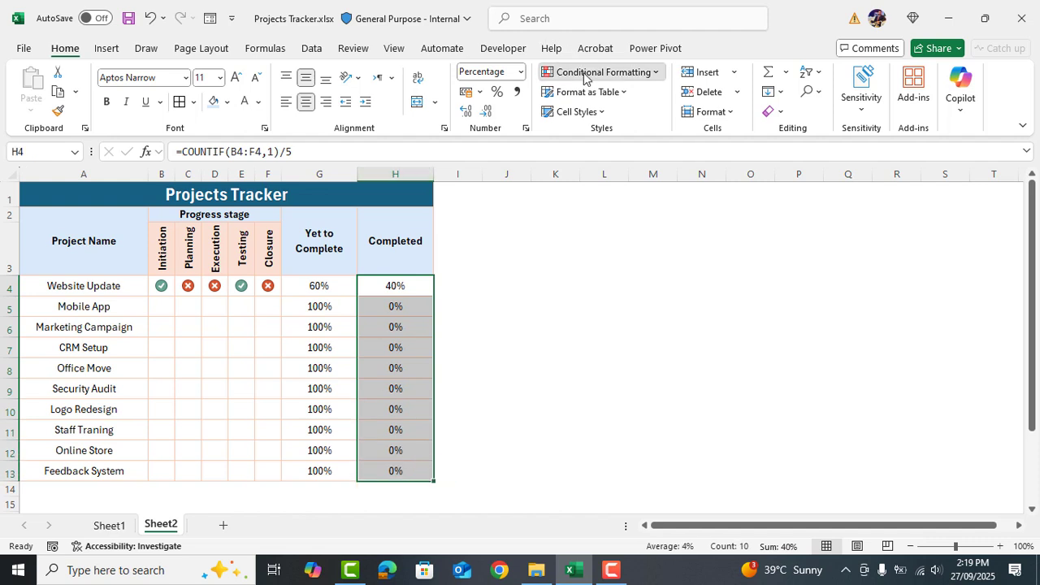
- Create a custom data bar rule for Completed with formula minimum =0 and maximum =1
left_click(602, 72)
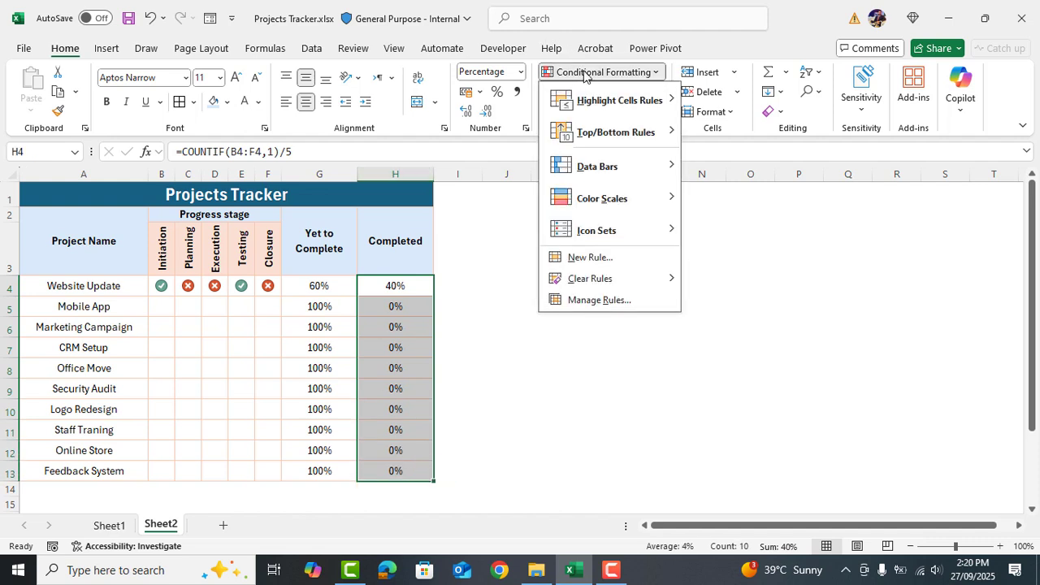
left_click(598, 166)
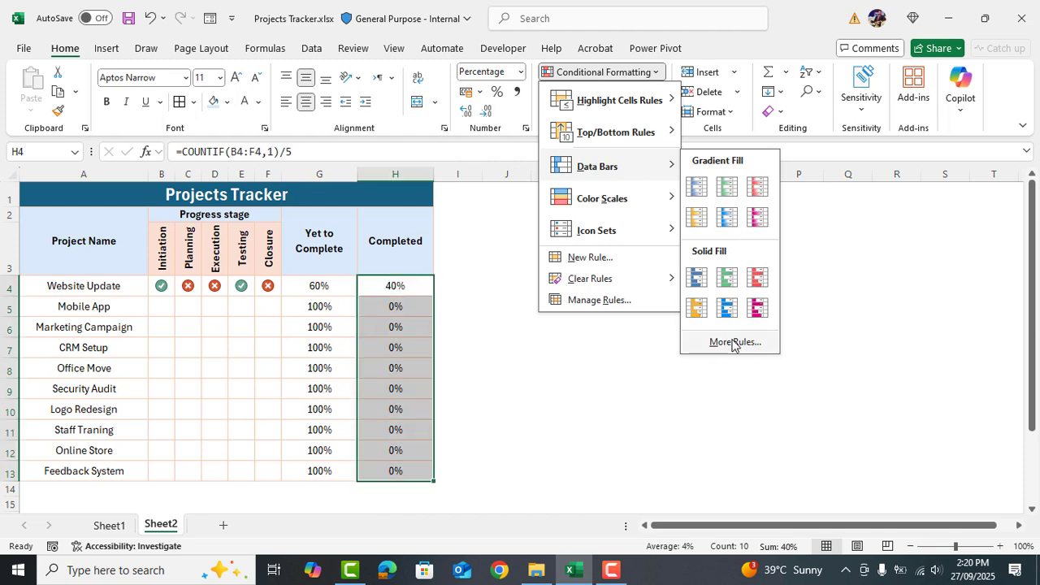
left_click(735, 341)
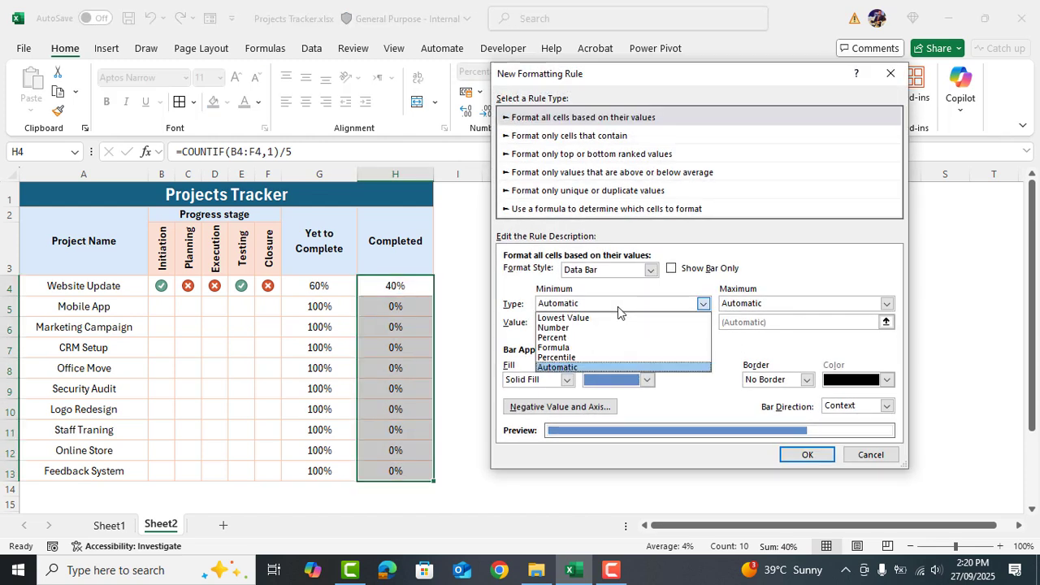
left_click(553, 348)
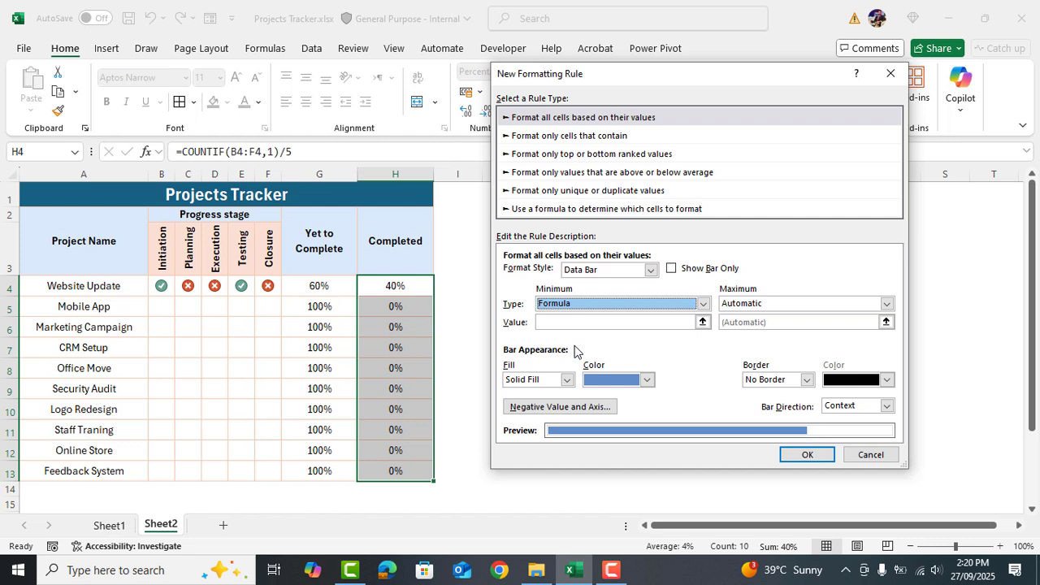
left_click(888, 304)
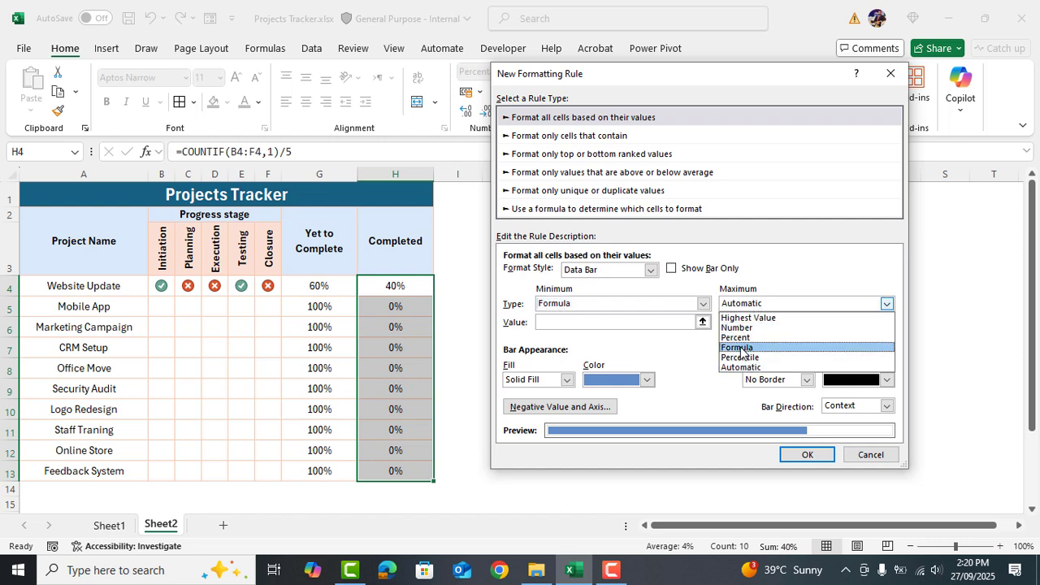
left_click(735, 348)
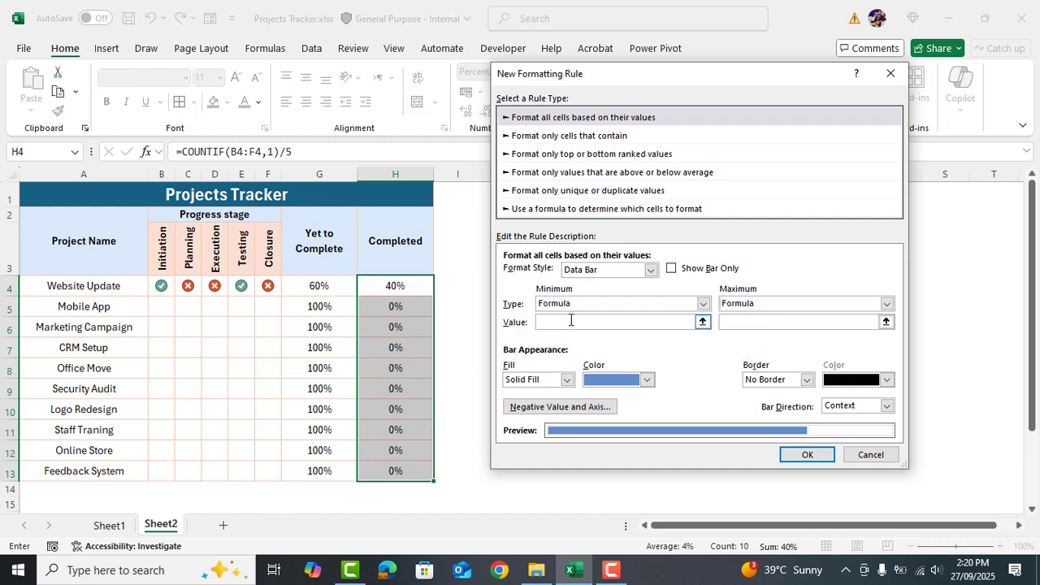
type("=")
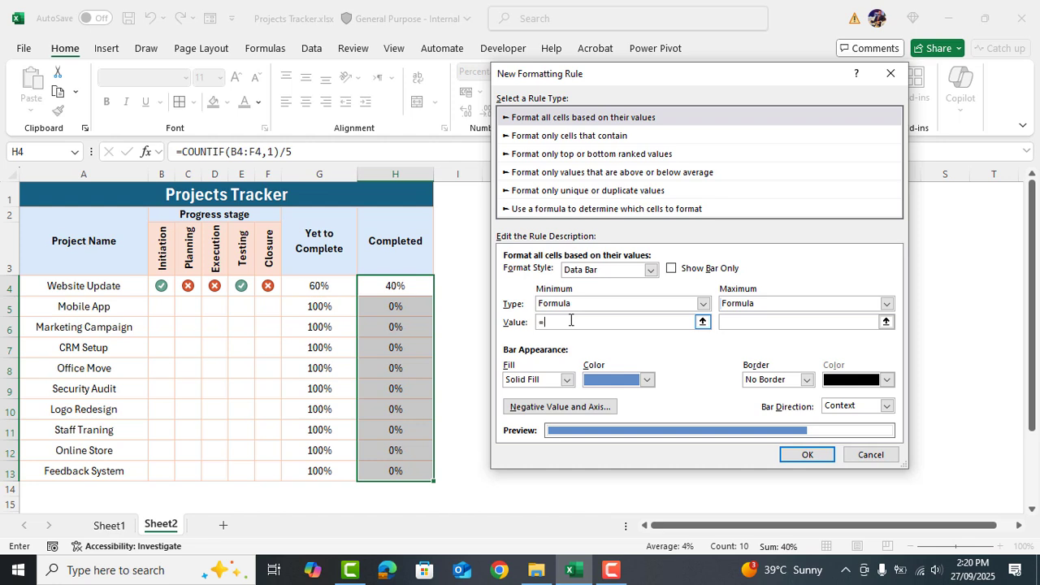
type("0")
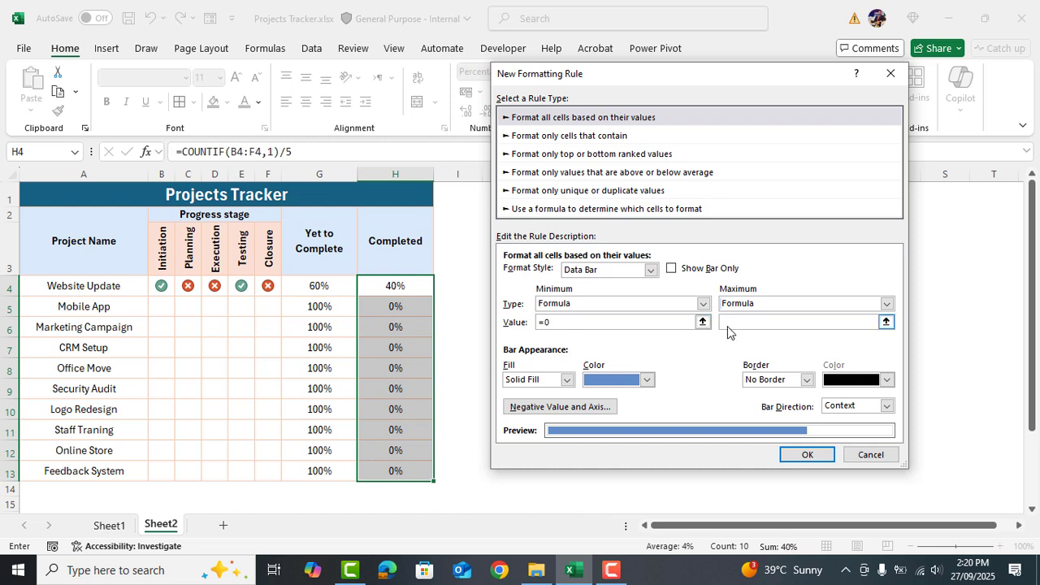
type("=1")
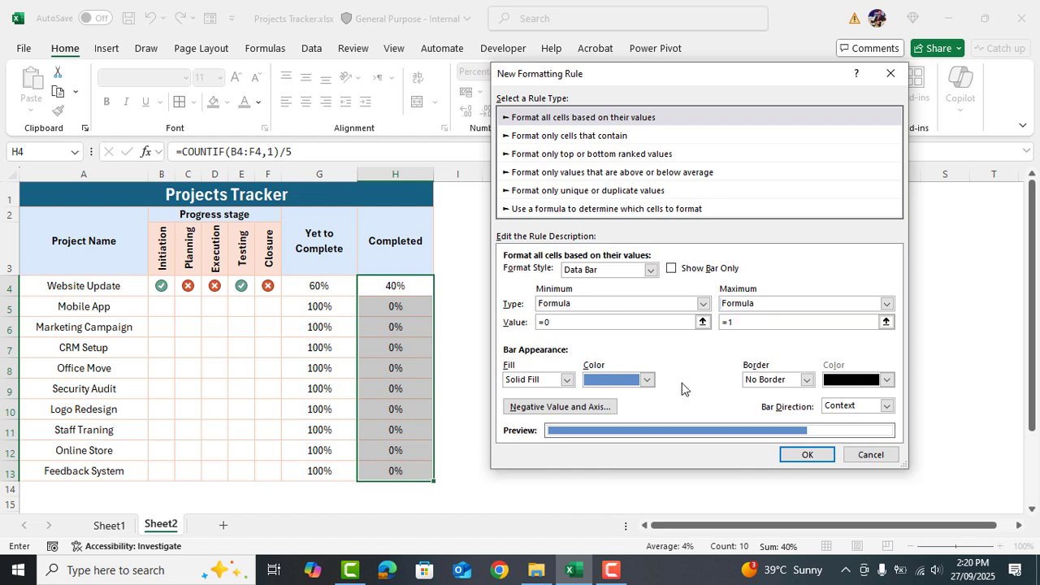
- Make the Completed bars solid green, growing left to right, and apply the rule
left_click(647, 380)
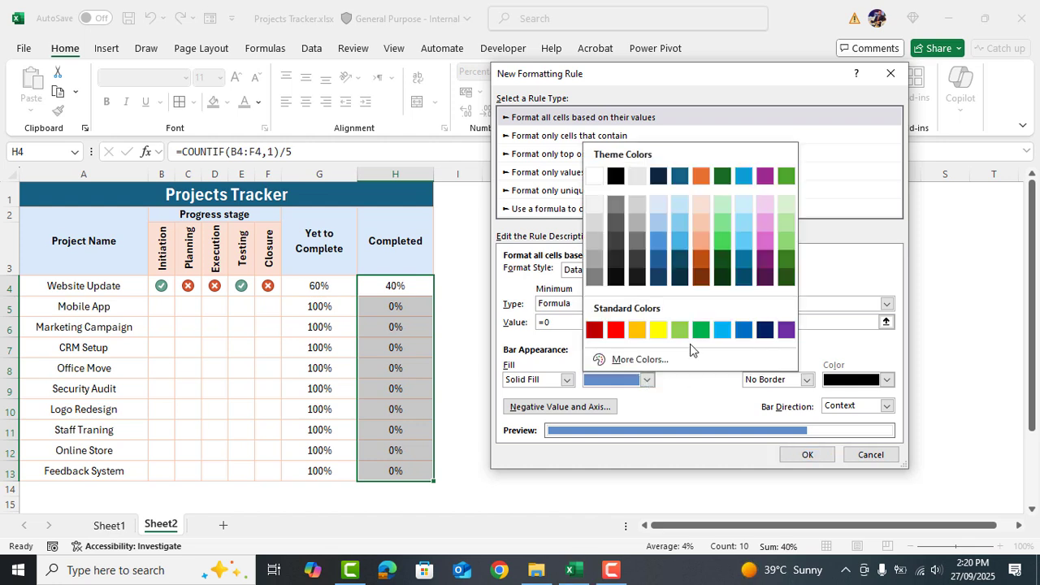
left_click(701, 329)
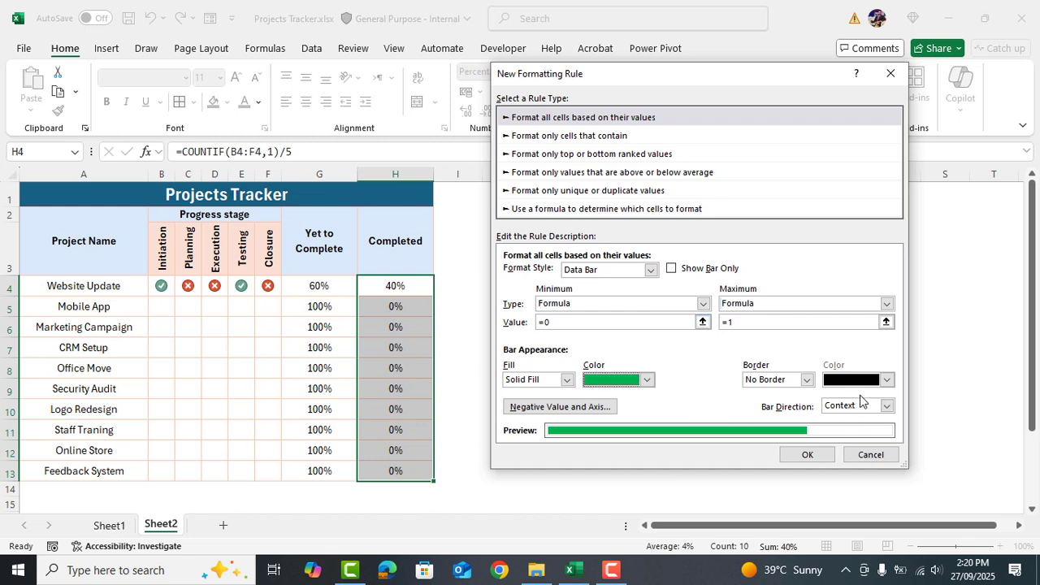
left_click(887, 406)
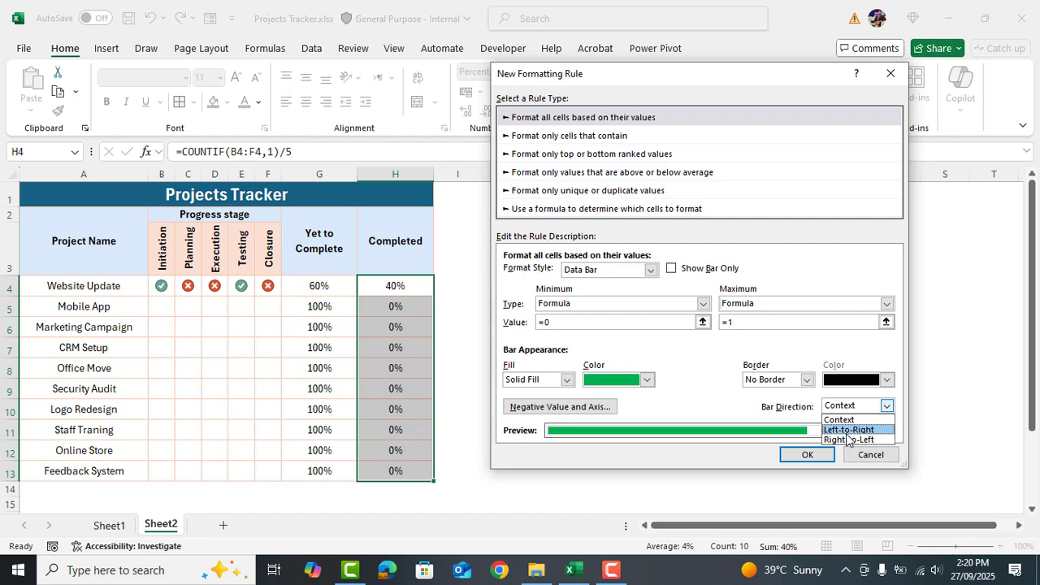
left_click(848, 429)
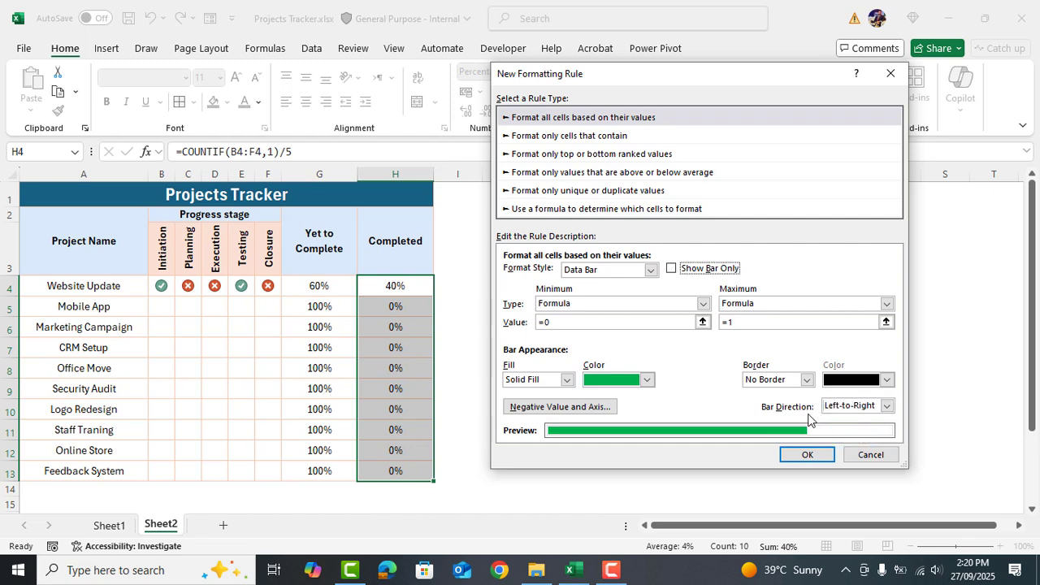
left_click(806, 455)
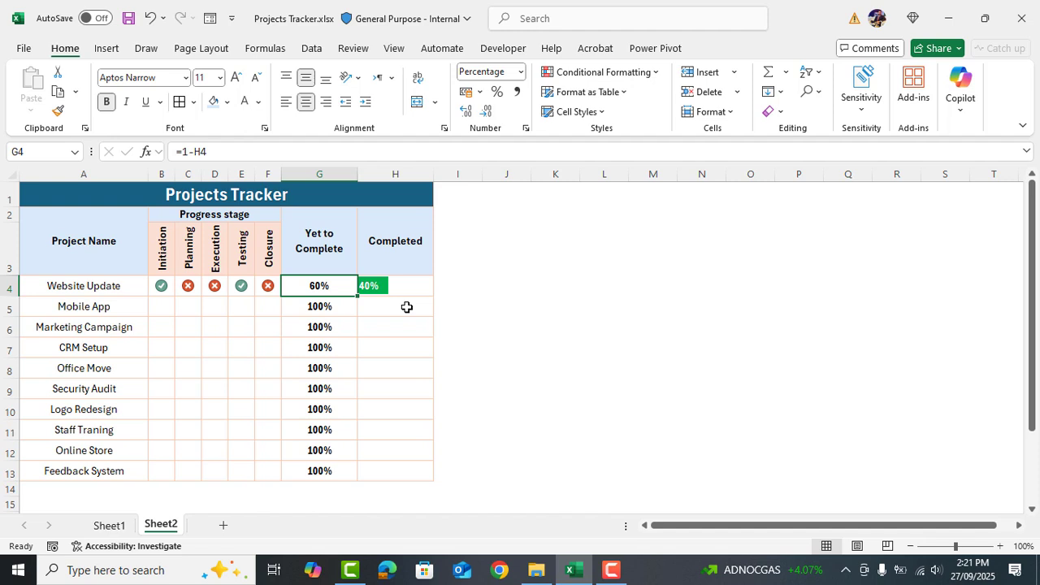
mouse_move(332, 291)
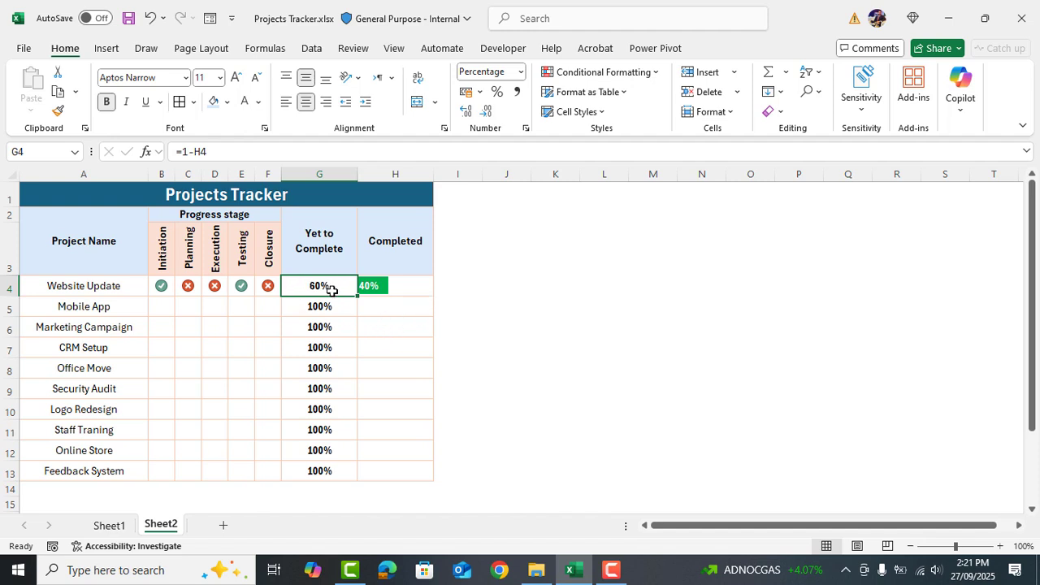
- Add a bar-only data bar rule on G4:G13 with formula minimum =0 and maximum =1
left_click_drag(319, 286, 318, 472)
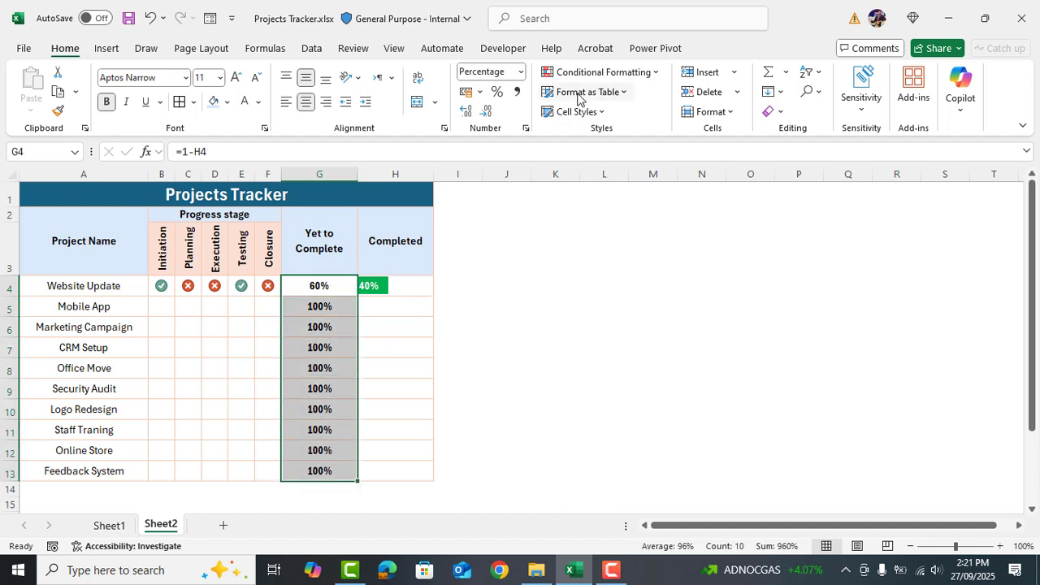
left_click(601, 72)
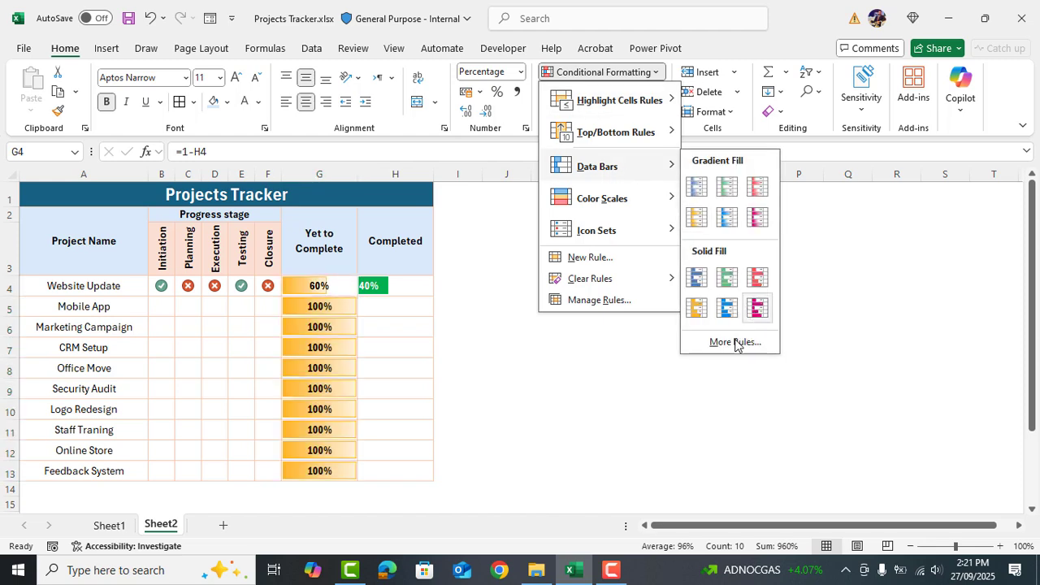
left_click(735, 341)
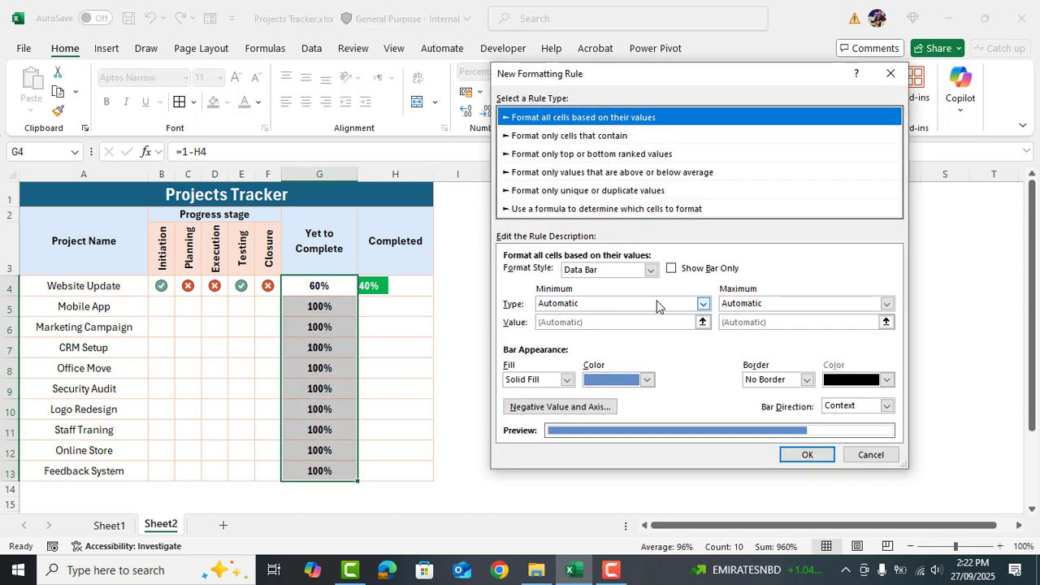
left_click(671, 268)
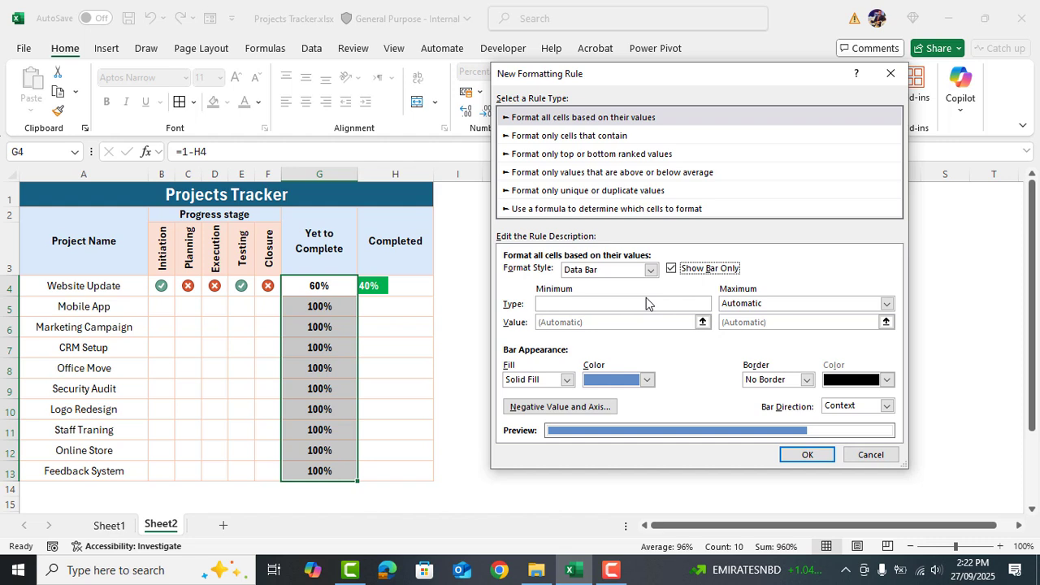
left_click(623, 304)
type("=0")
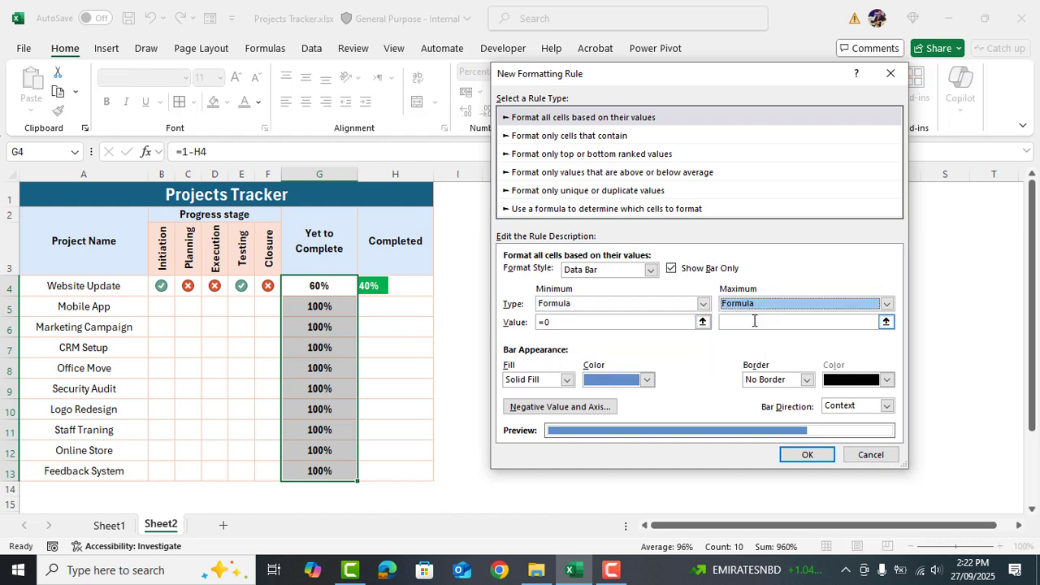
type("=1")
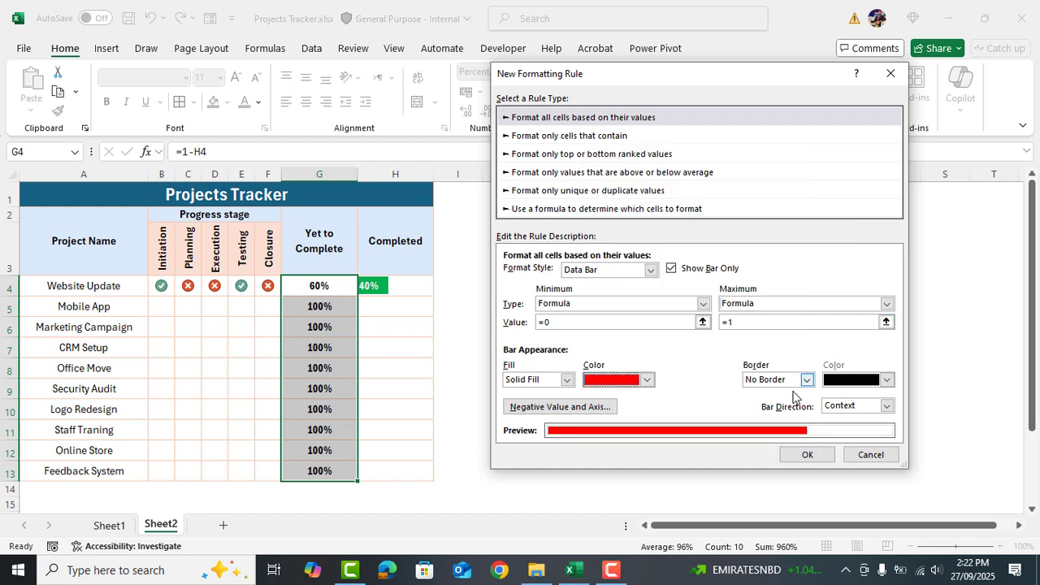
- Make the Yet to Complete bars red, growing right to left, and apply the rule
left_click(887, 406)
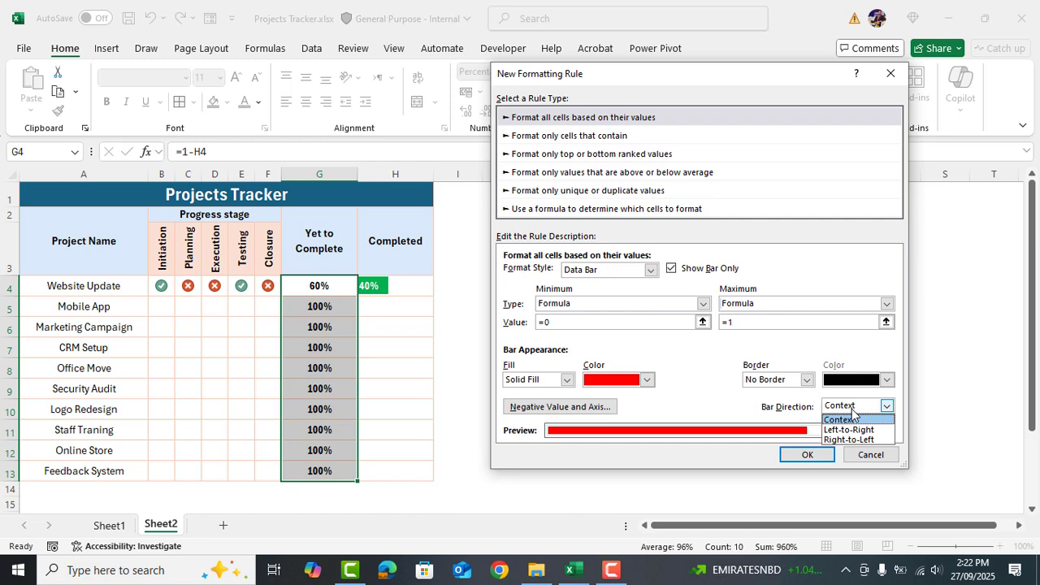
left_click(806, 455)
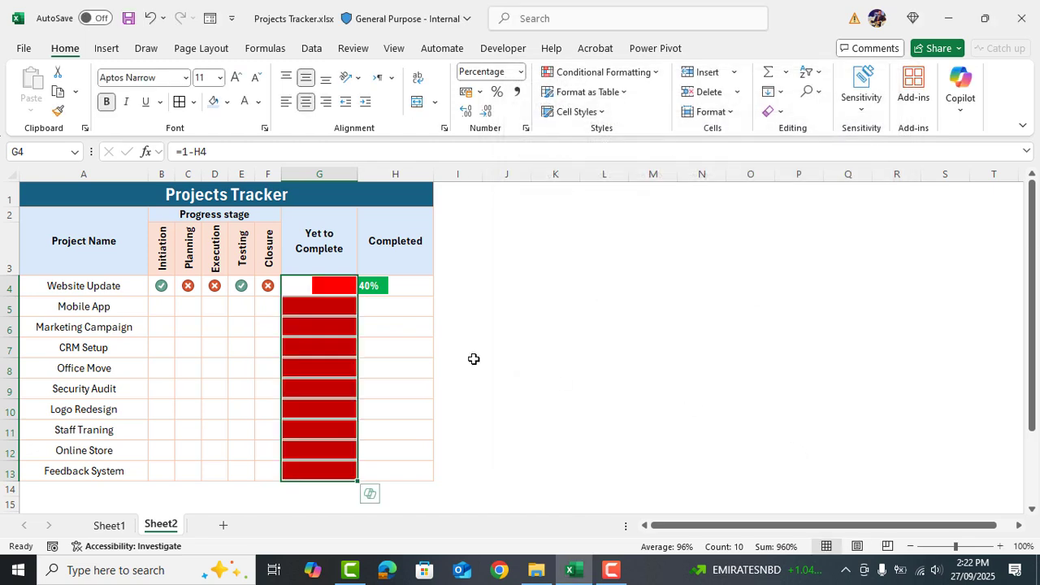
left_click(394, 326)
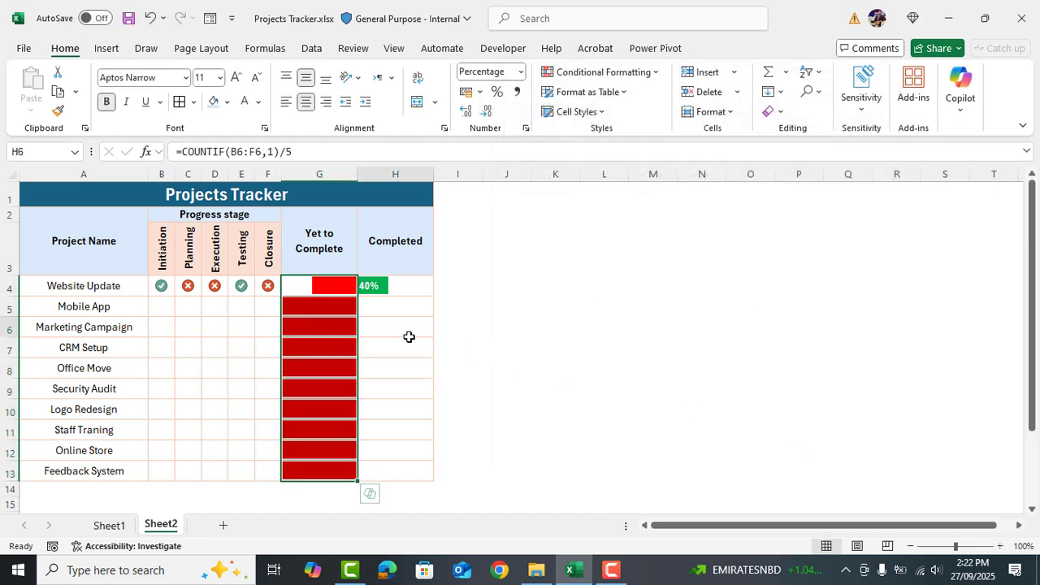
- Fill in tick/cross stage icons for the remaining projects so all percentages and bars update
left_click(395, 327)
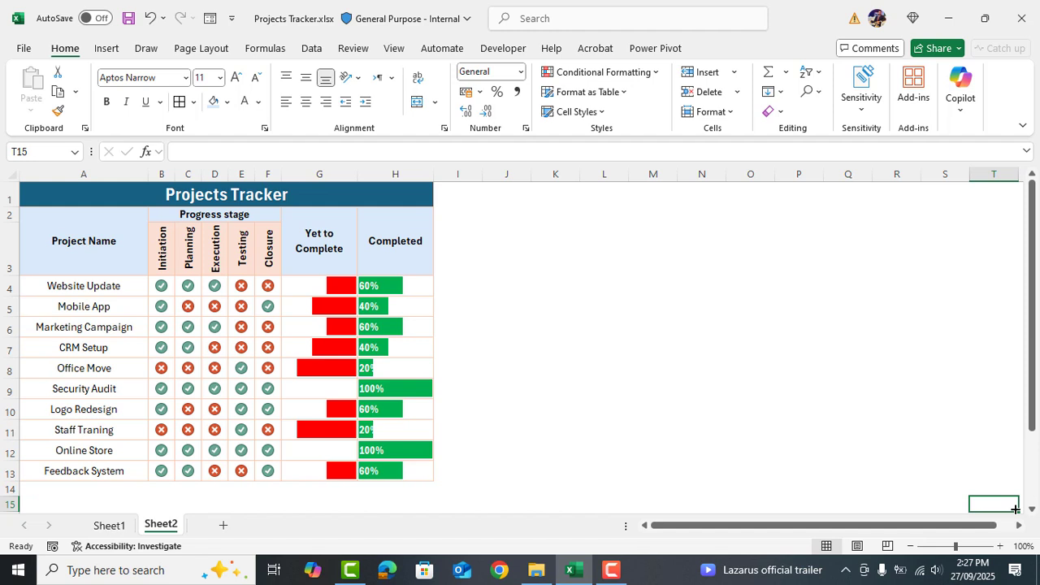
mouse_move(928, 486)
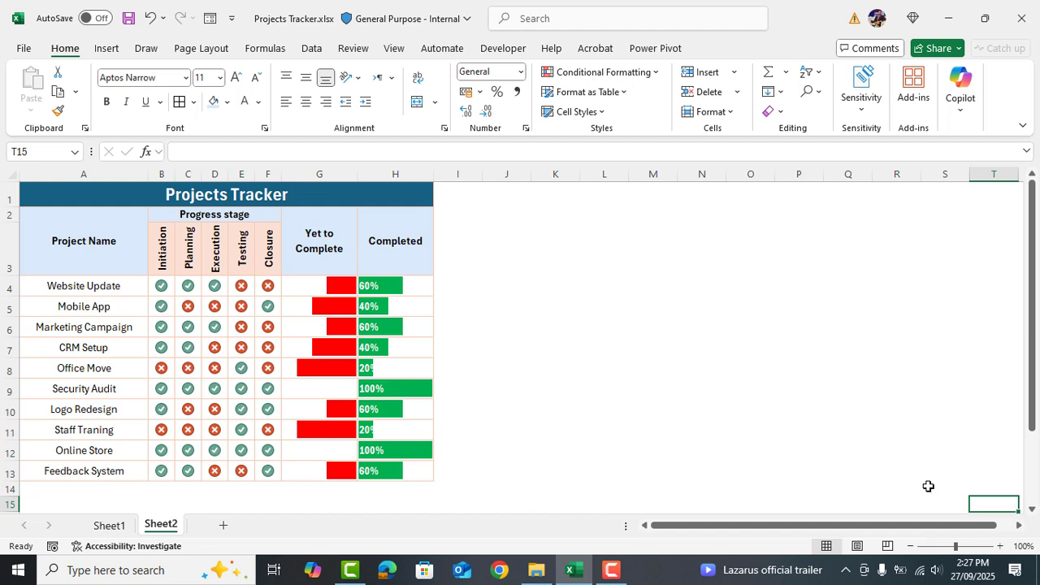